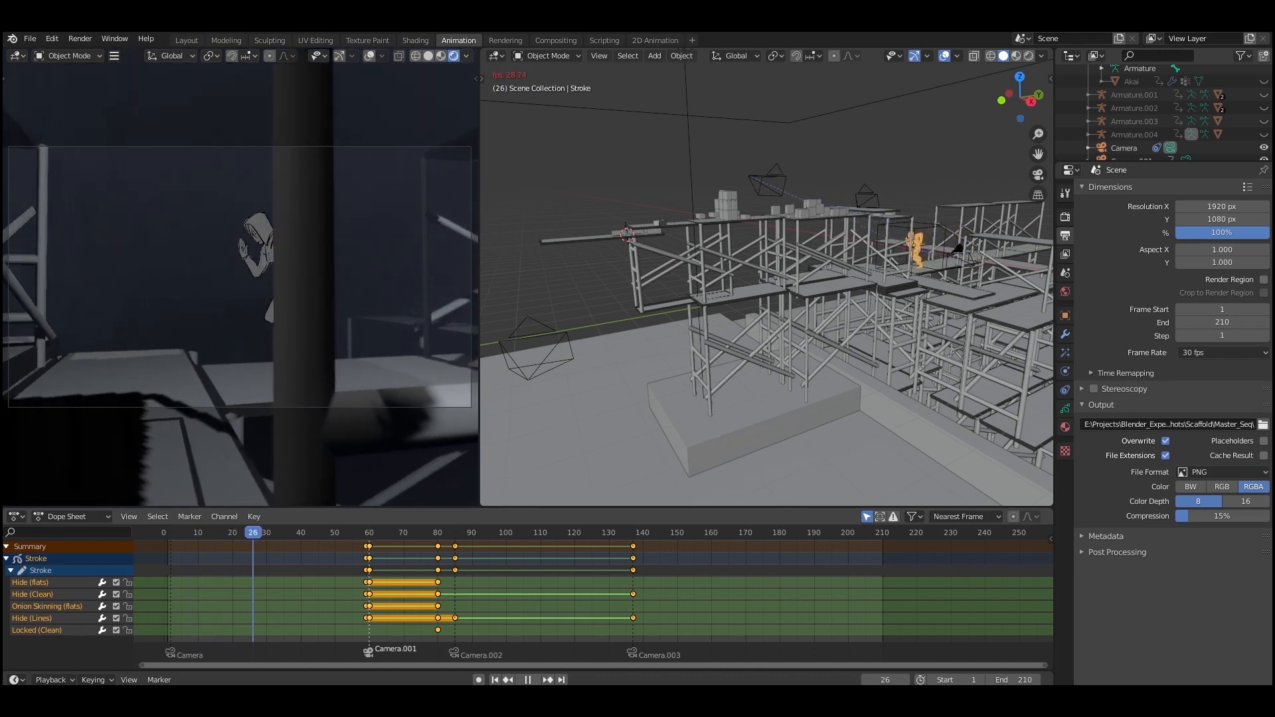
Switch to the Layout workspace and scrub the timeline to watch the traced runner cross the scaffold
click(450, 532)
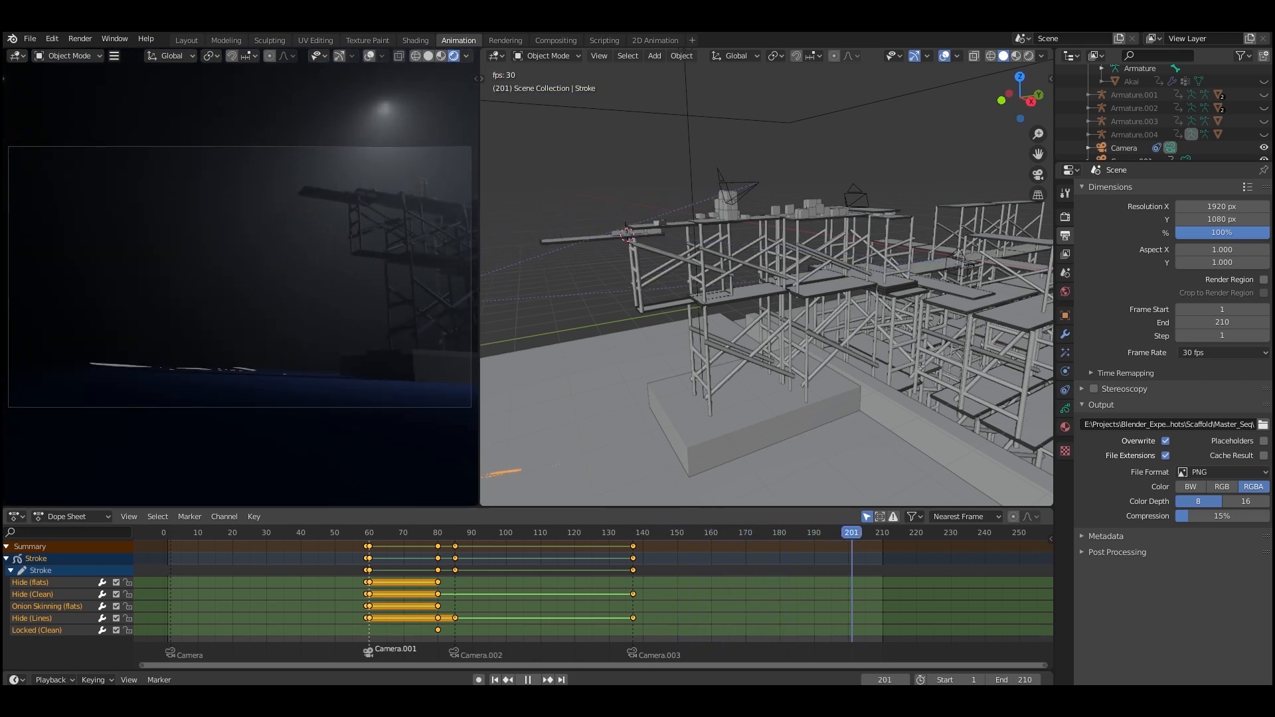
click(185, 39)
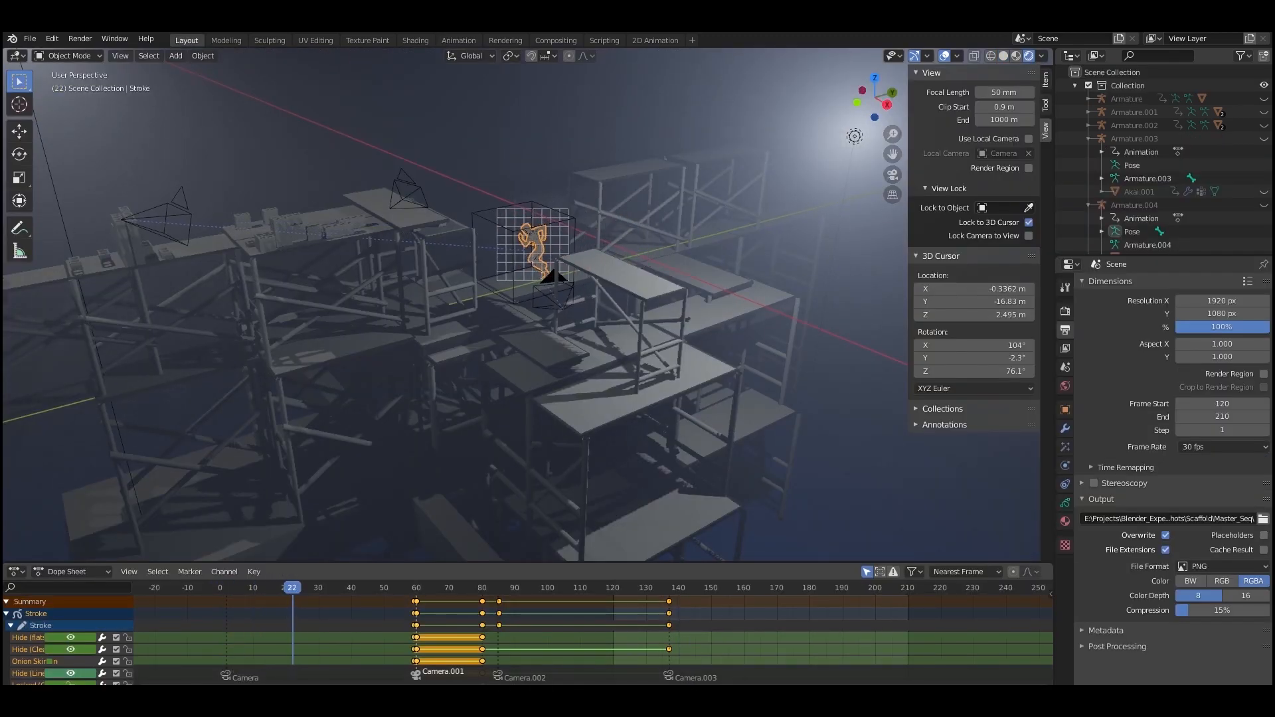
click(387, 587)
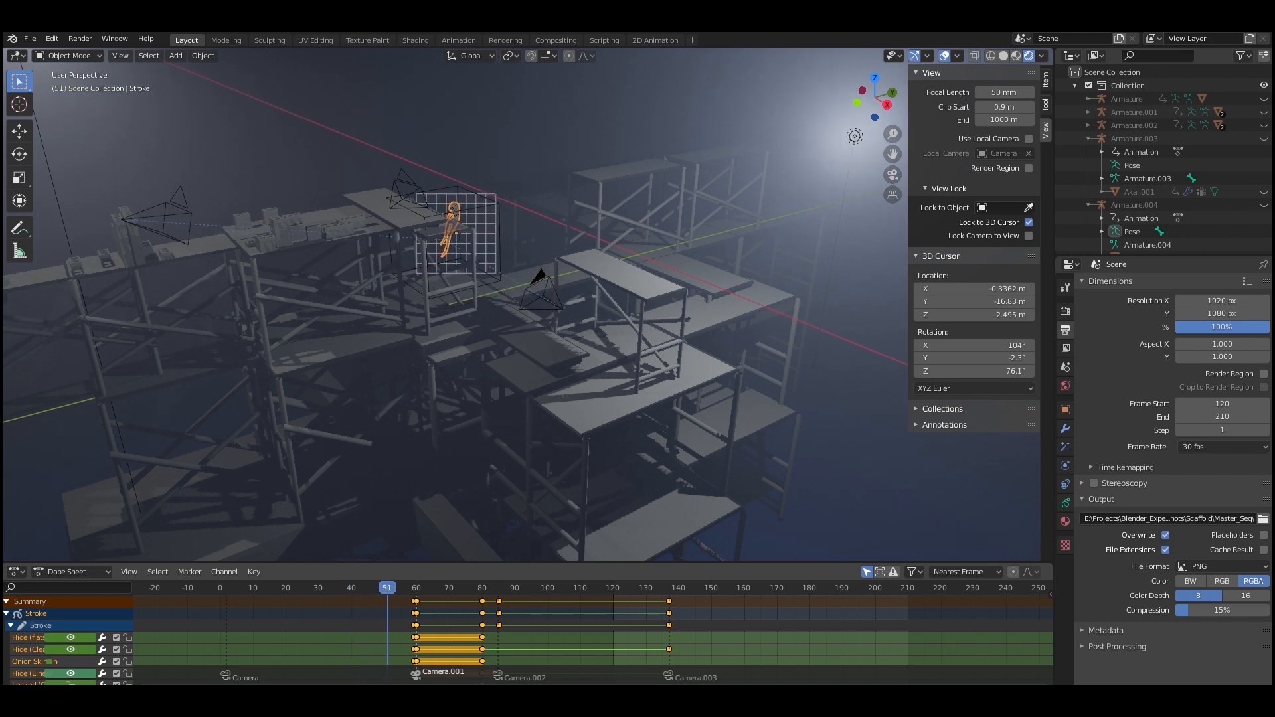
click(492, 587)
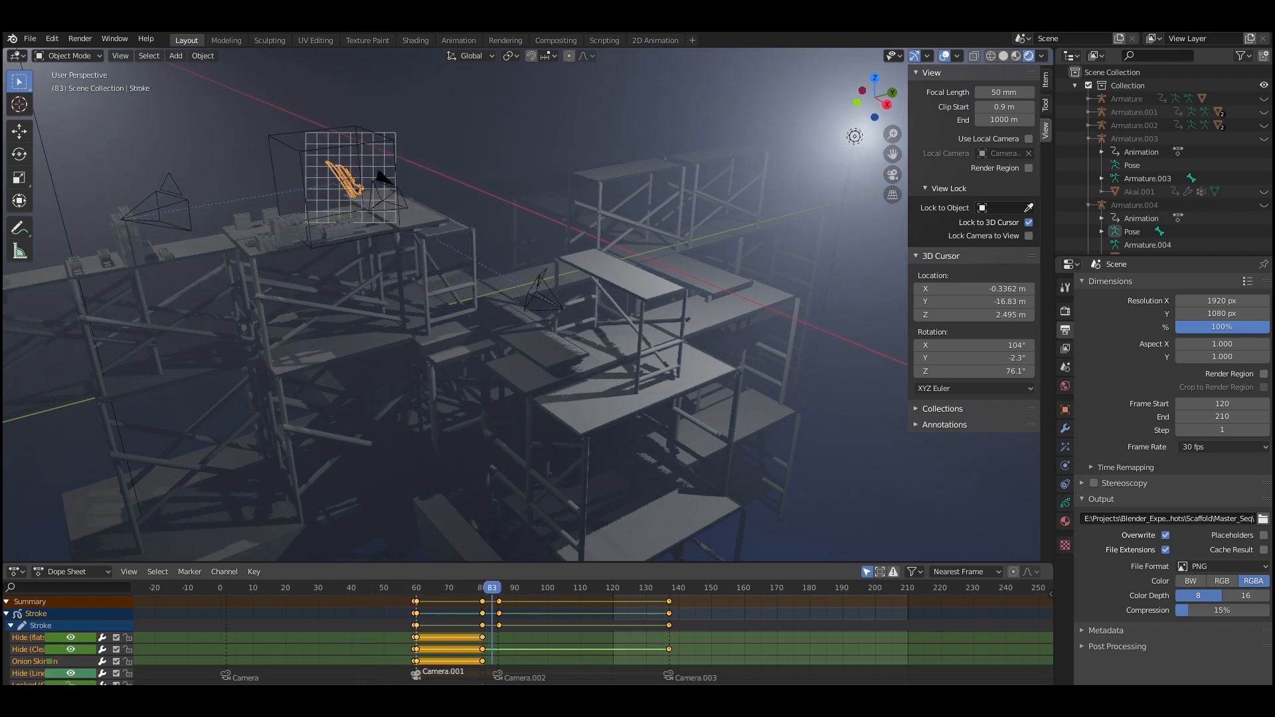
click(555, 587)
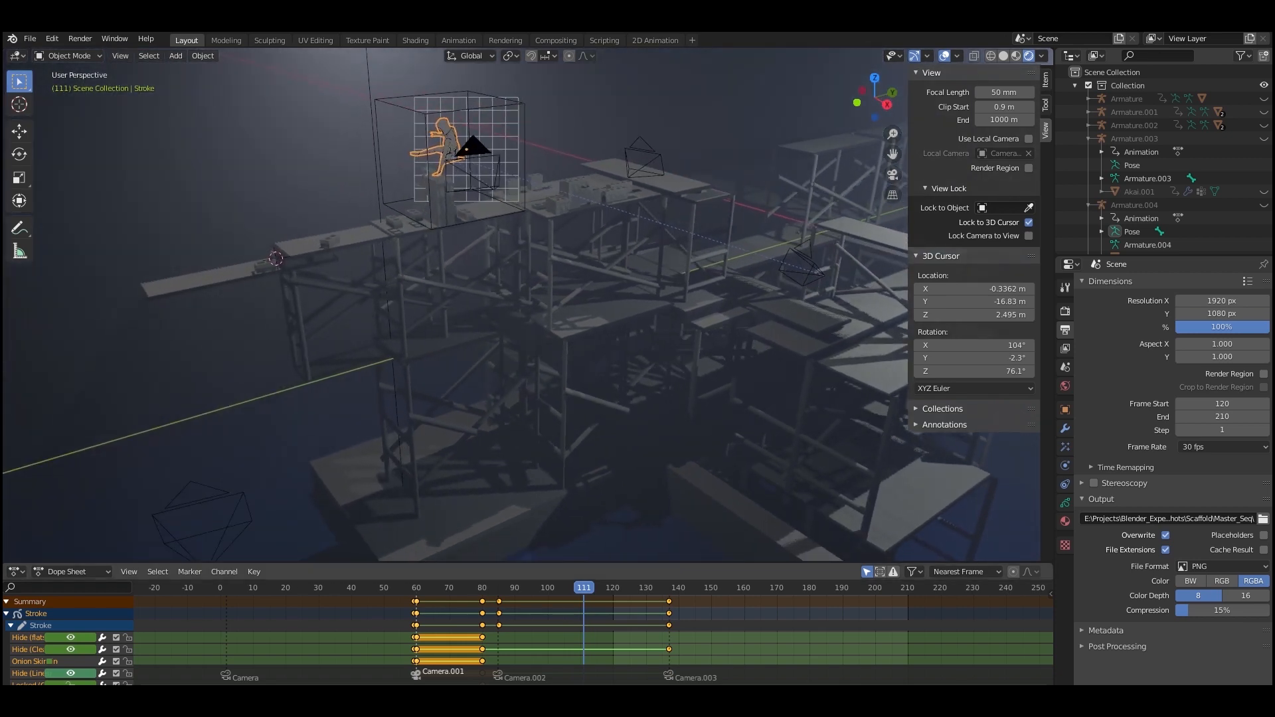
click(690, 587)
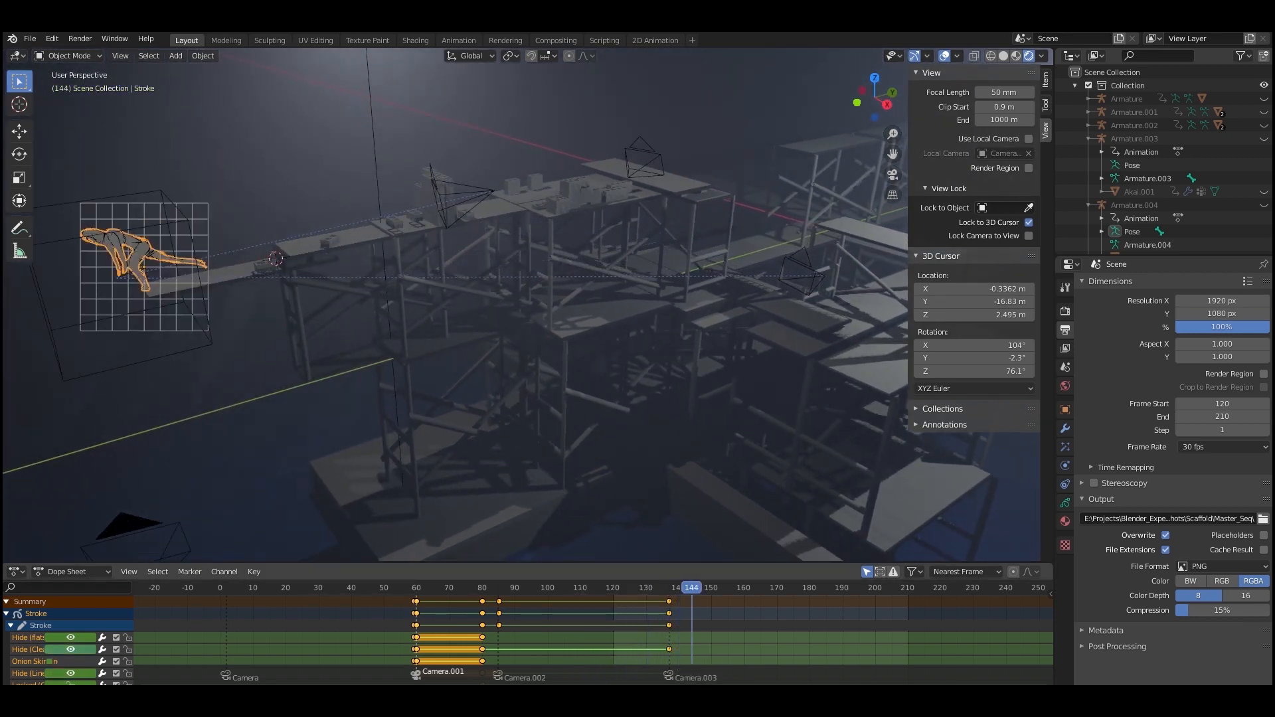
click(698, 587)
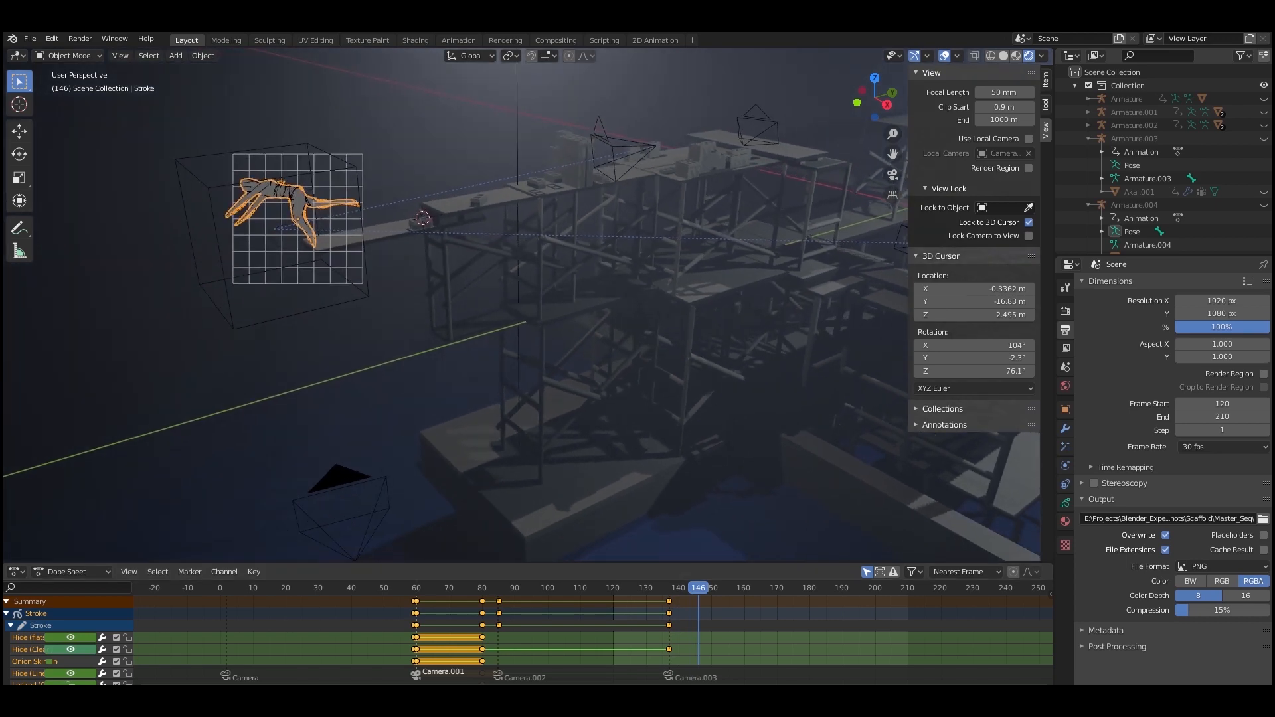
click(764, 587)
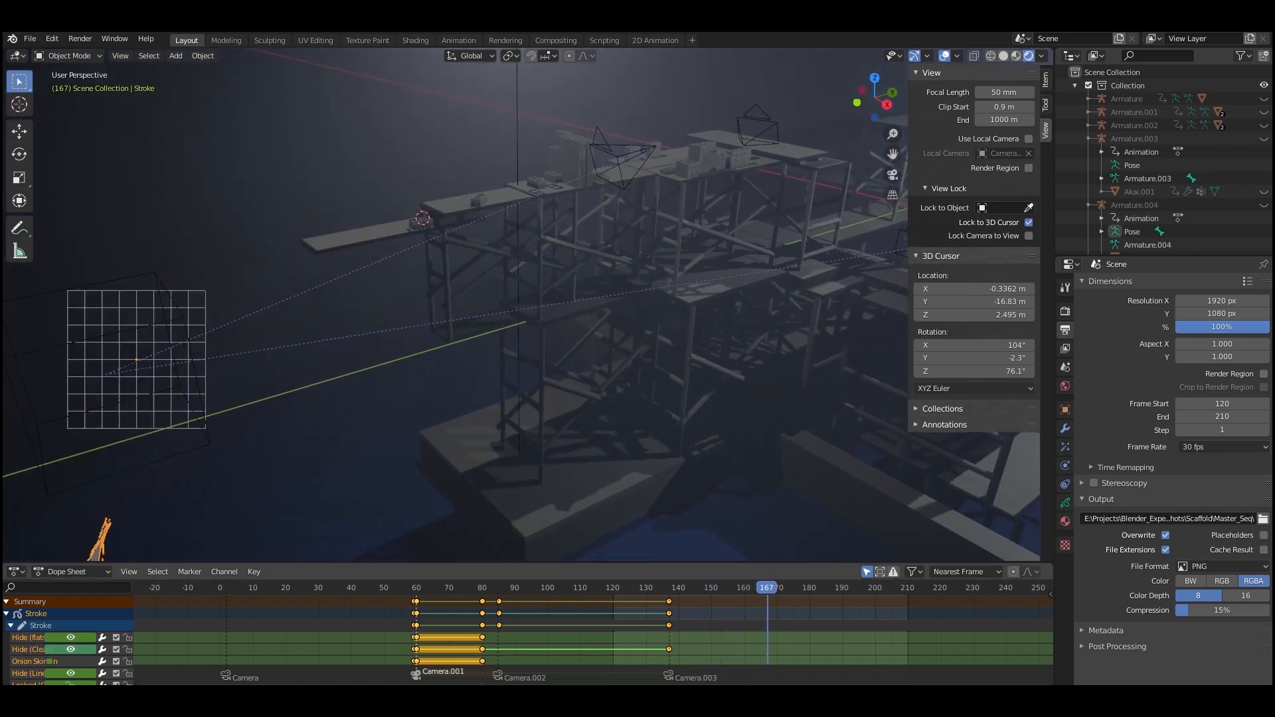
click(241, 587)
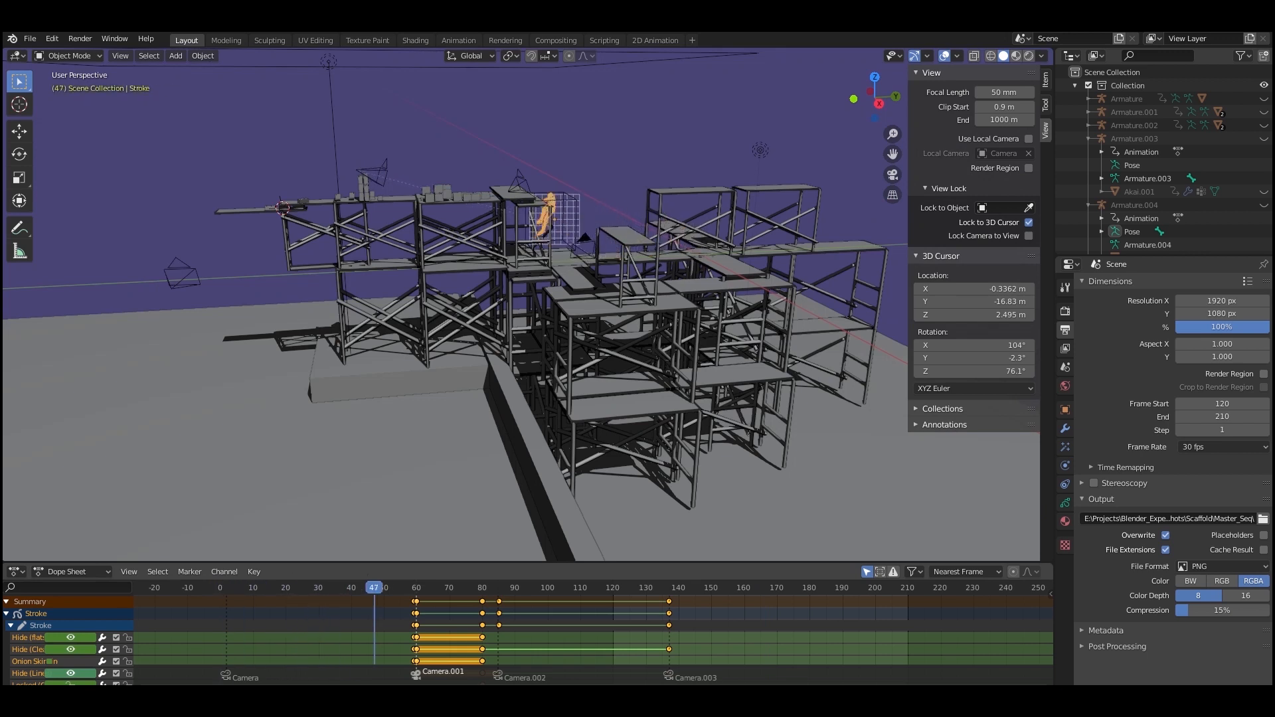
click(500, 587)
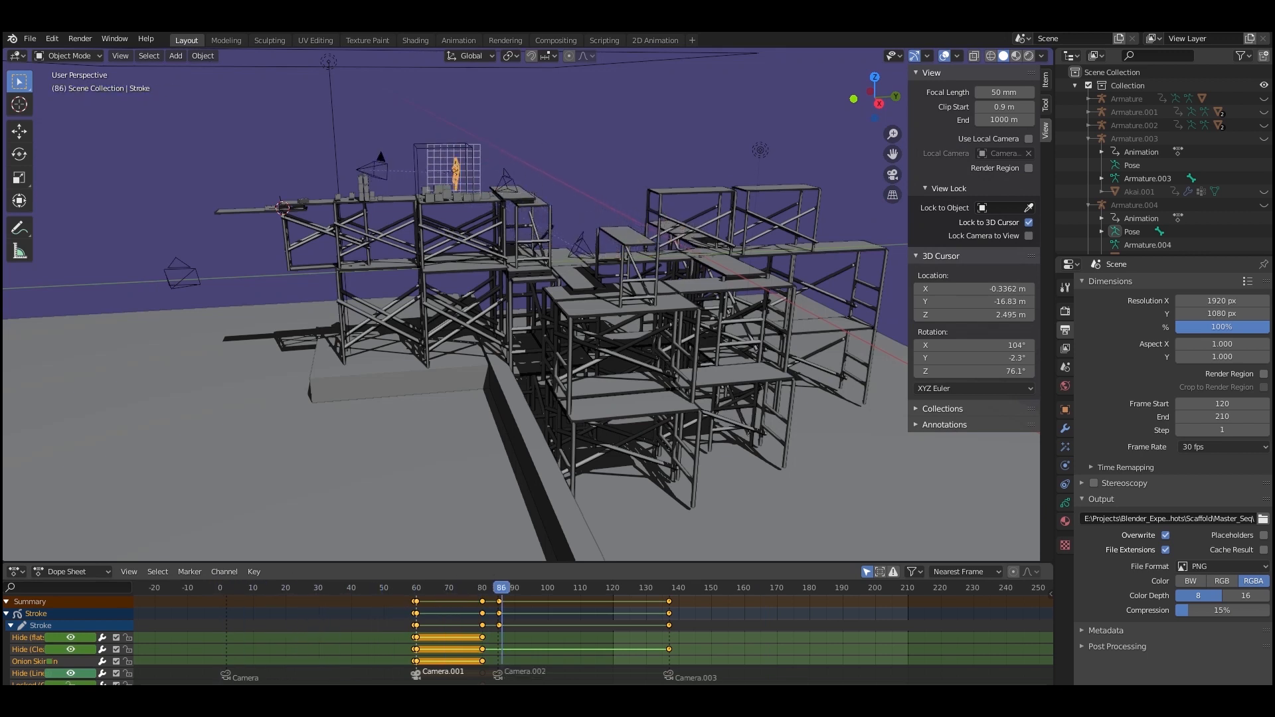
click(622, 587)
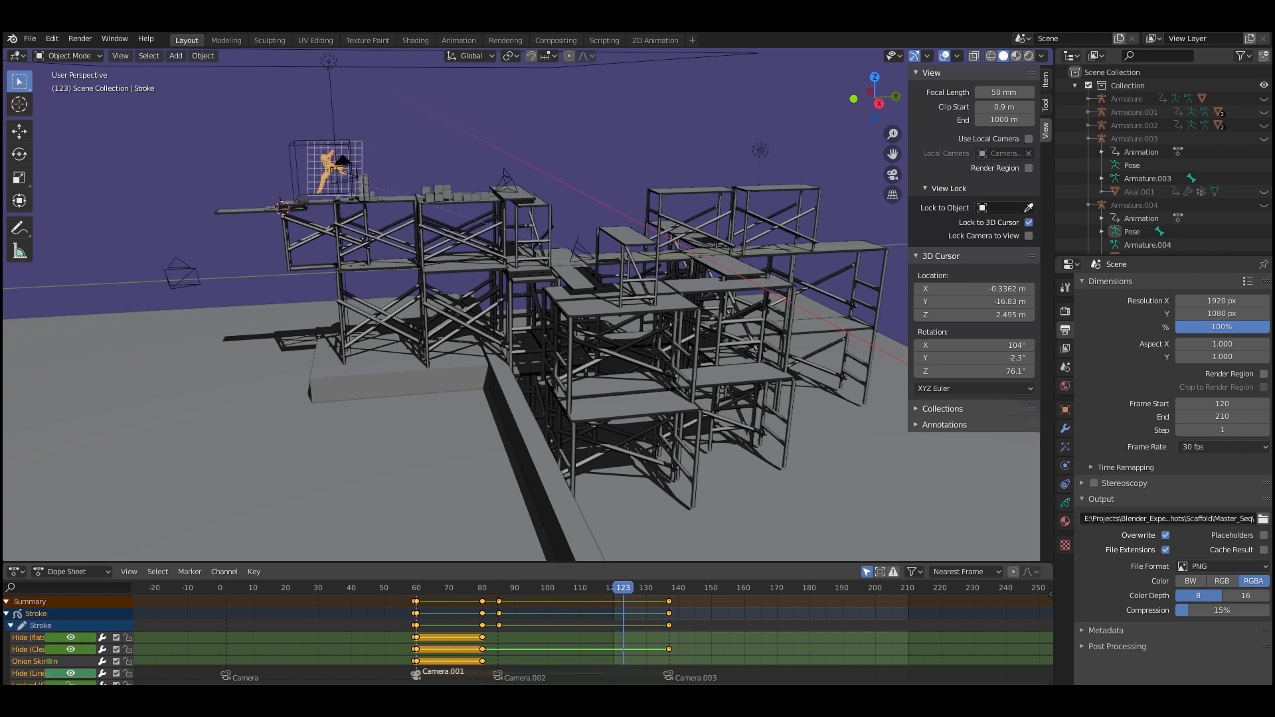
click(742, 587)
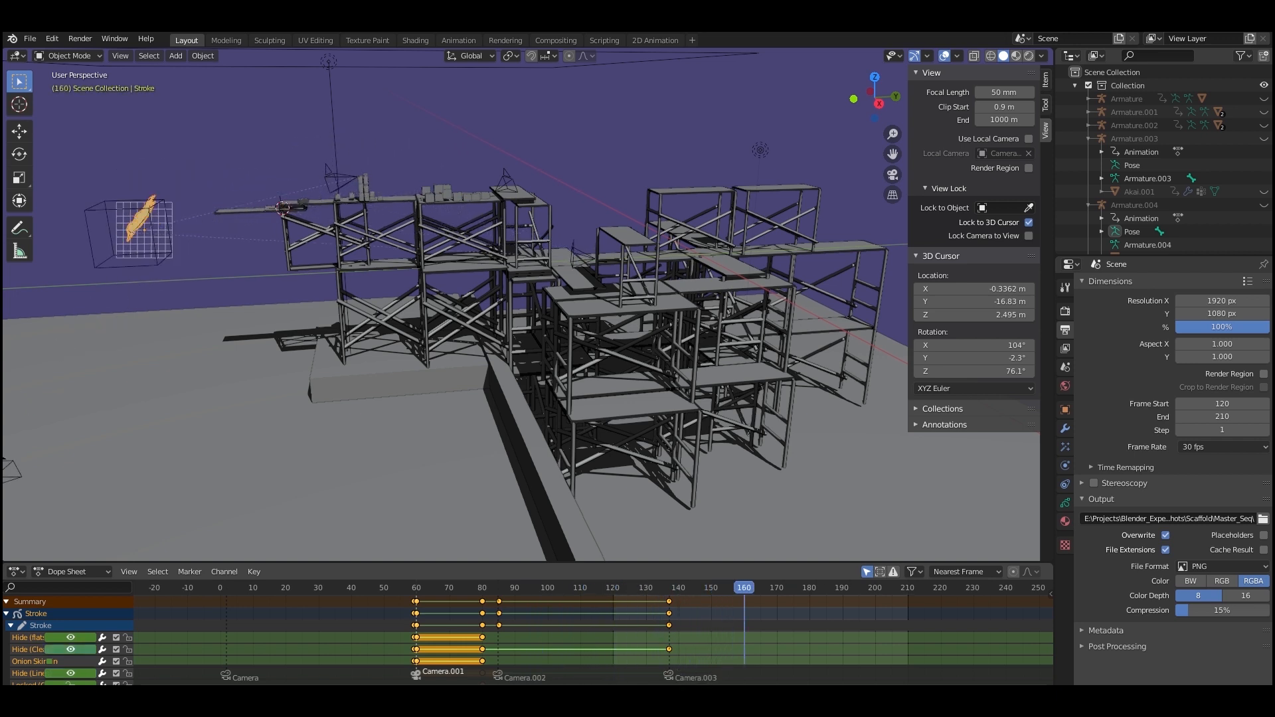
click(801, 587)
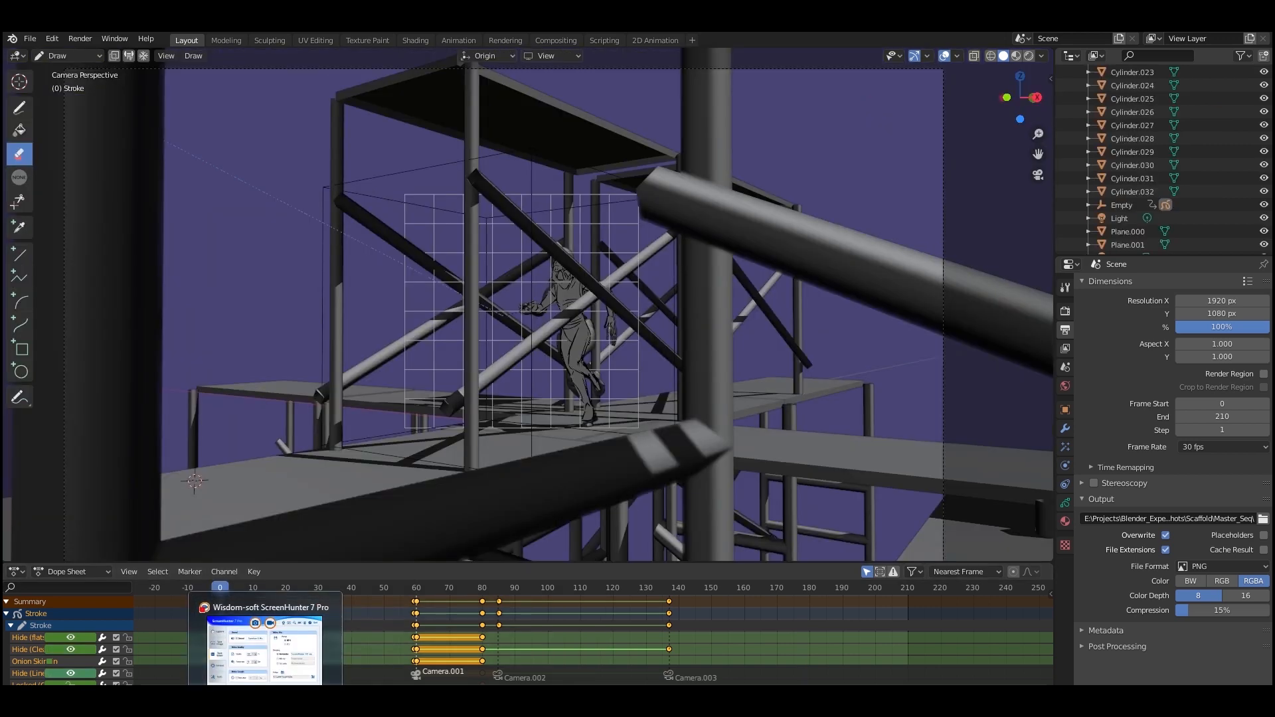
Scrub through timeline frames to see the hooded runner traced over the 3D figure
click(226, 587)
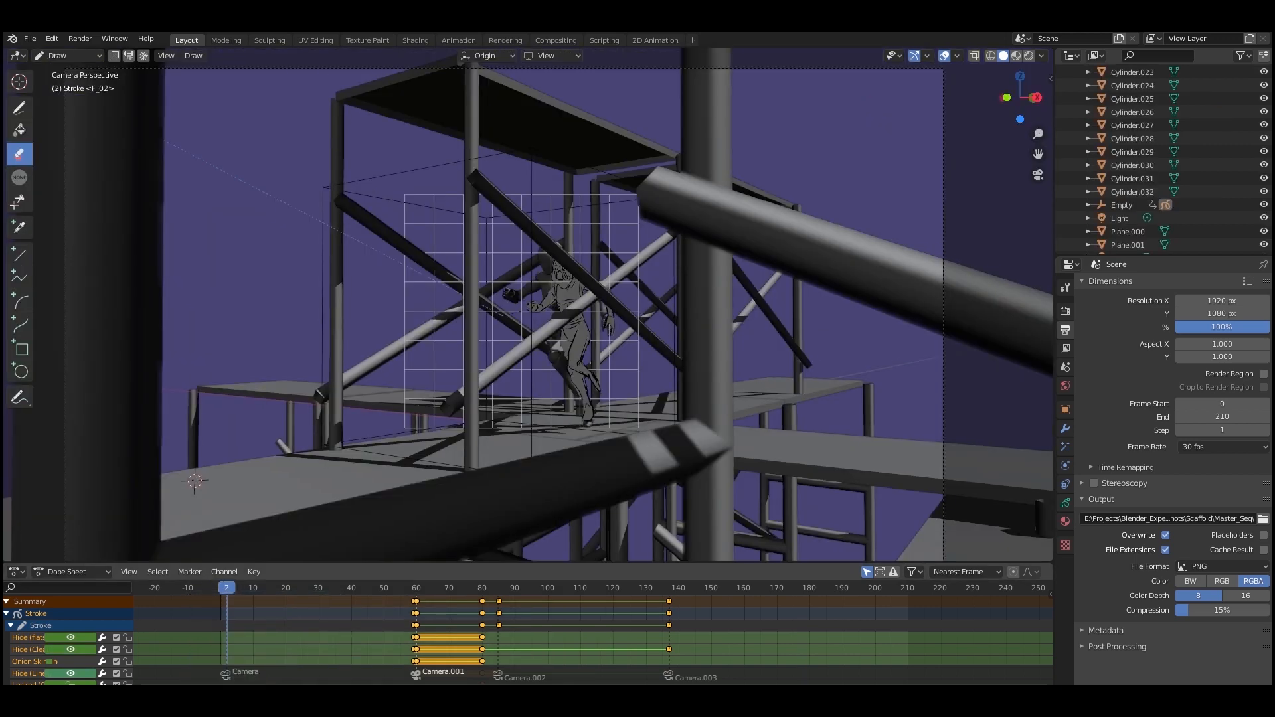
click(269, 587)
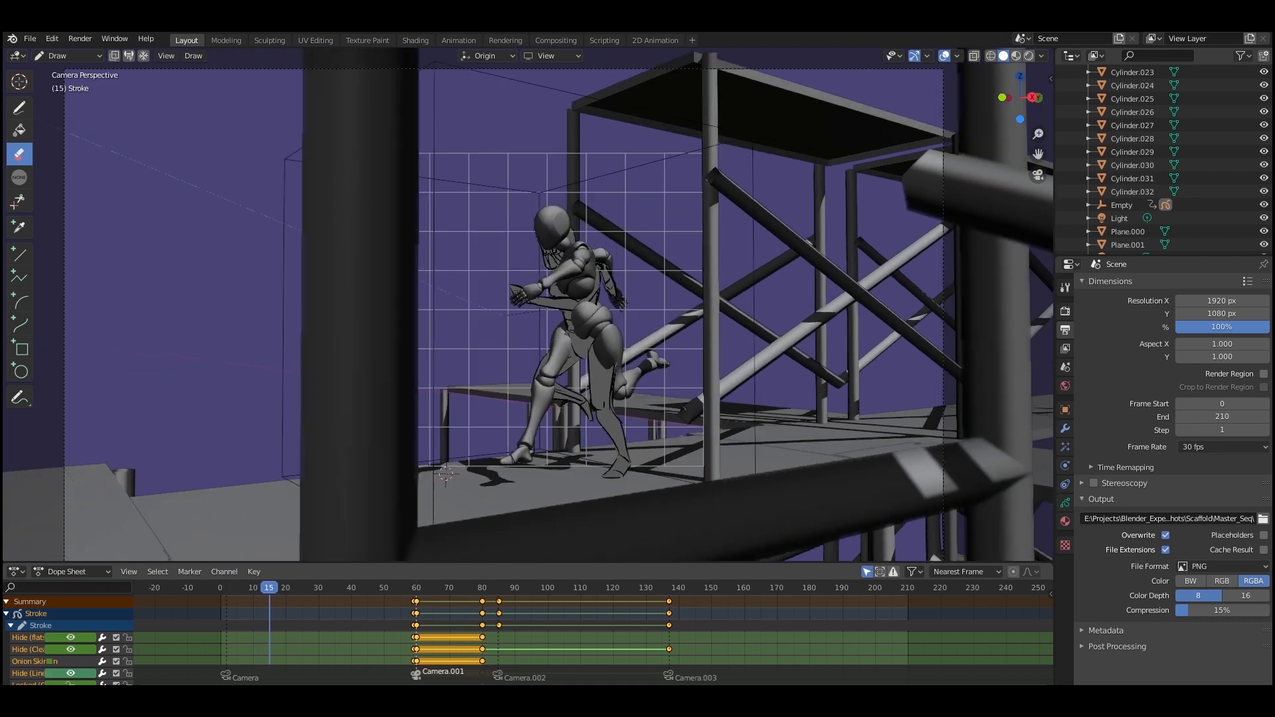
click(311, 587)
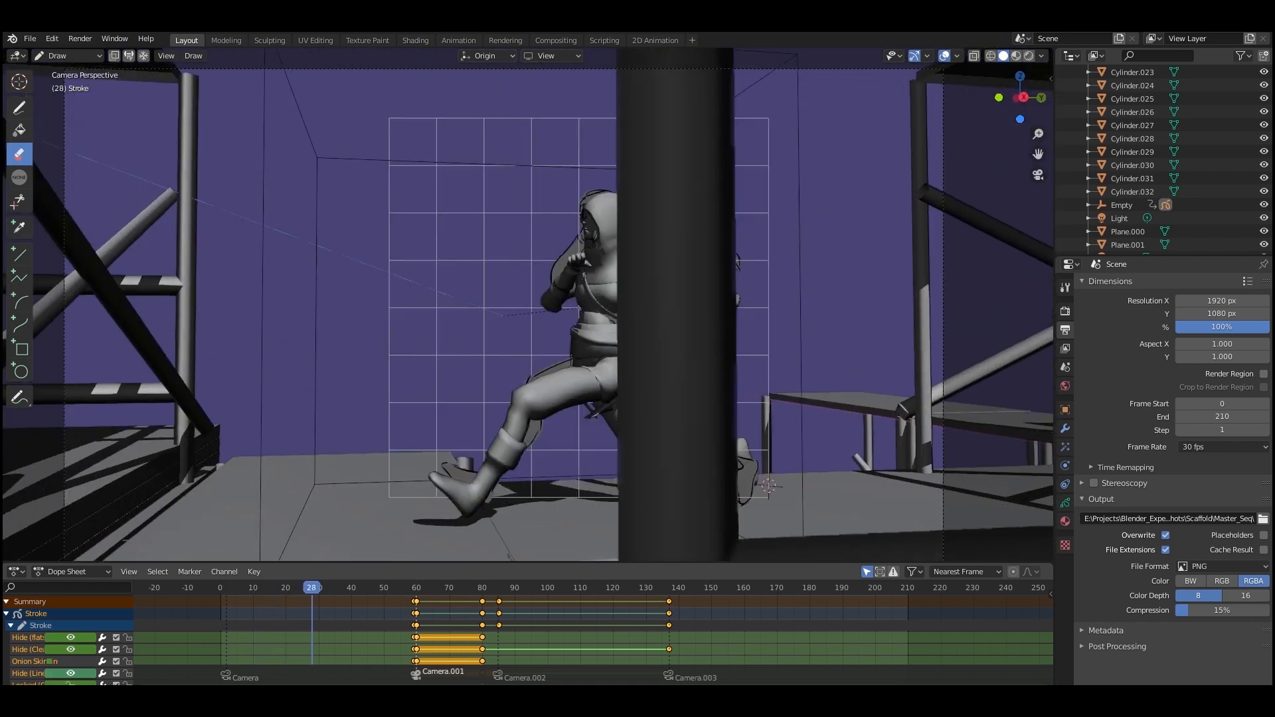
click(383, 587)
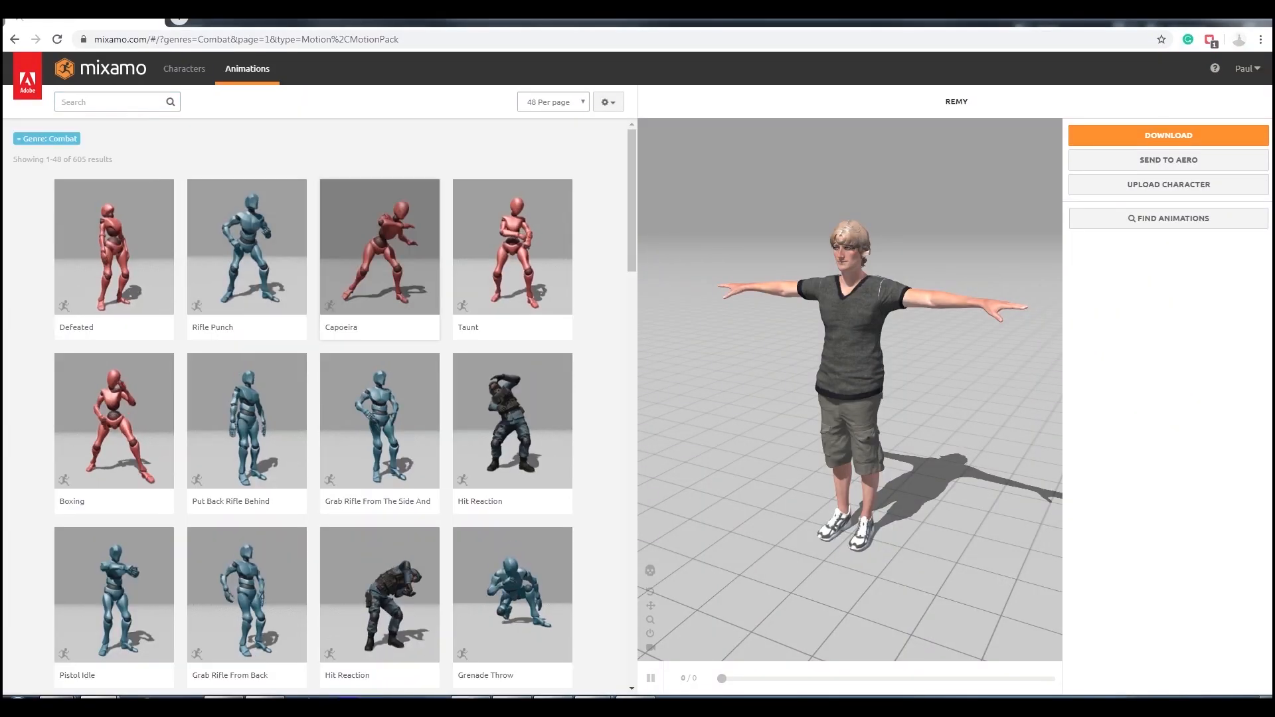
Preview the Capoeira and then the Grab Rifle From Back animations on Remy
click(379, 247)
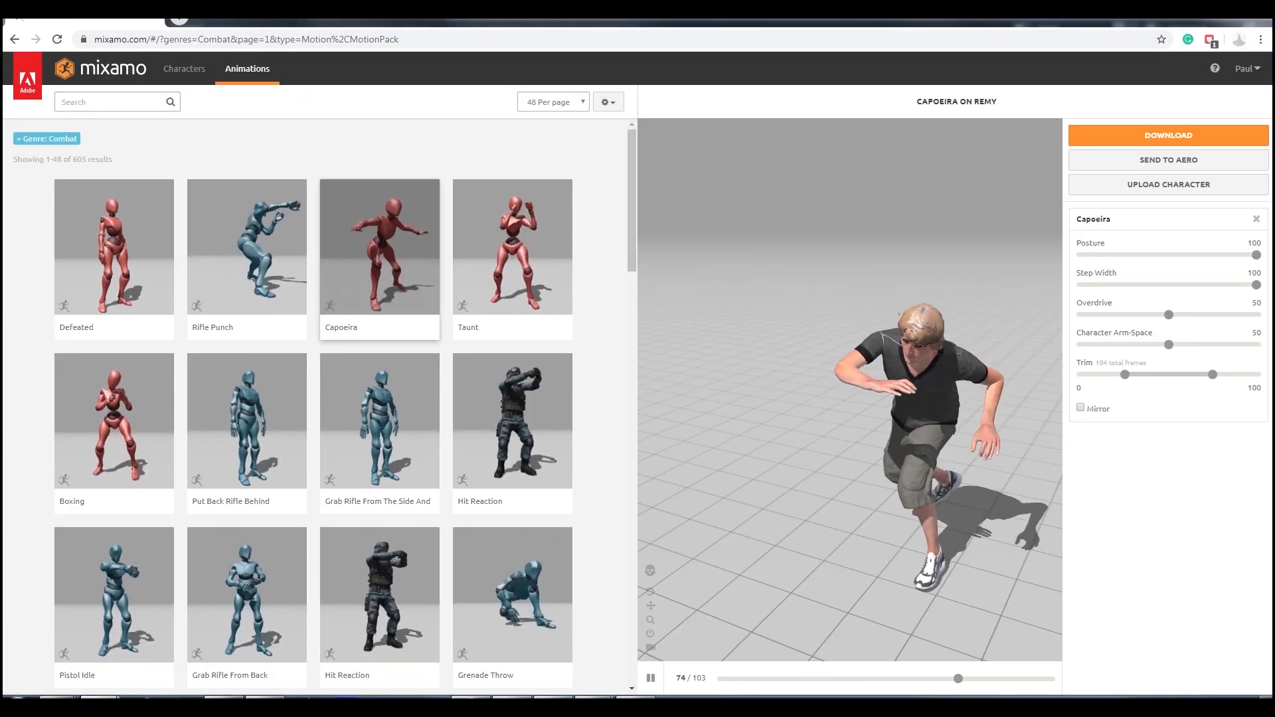
click(246, 594)
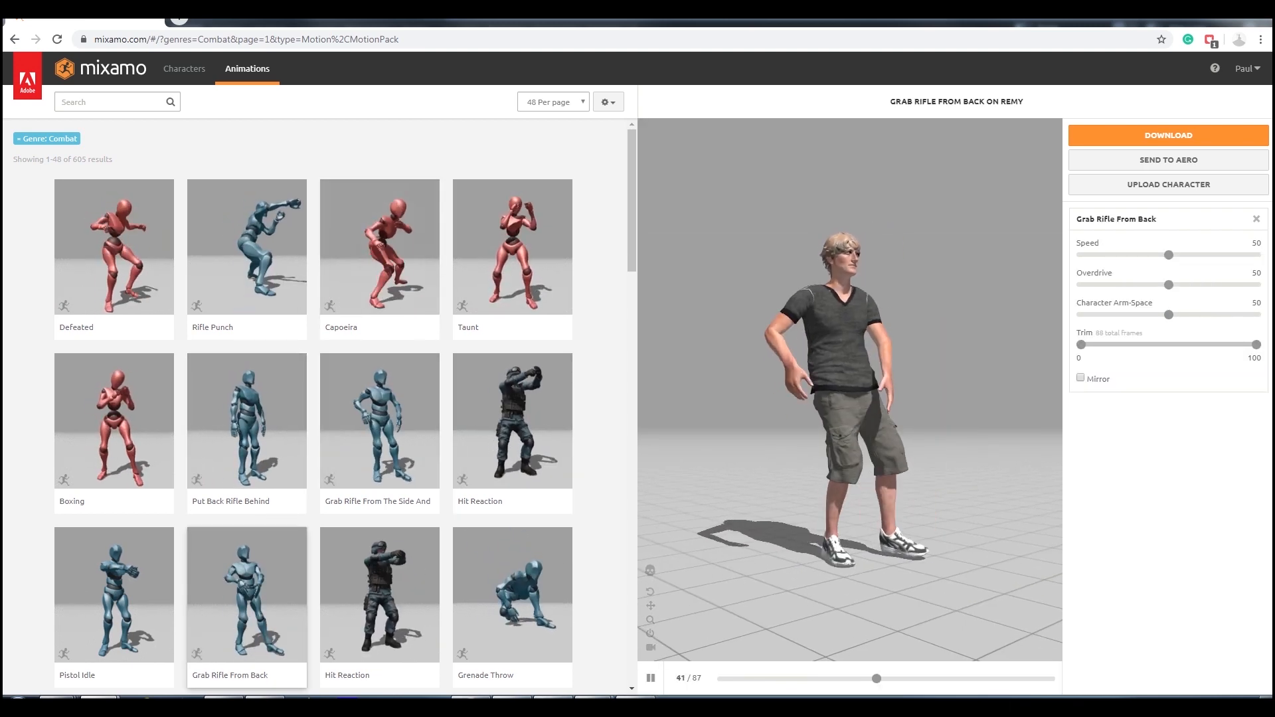
Apply the animation to the Lola B Styperek character and download it from the download settings
click(184, 68)
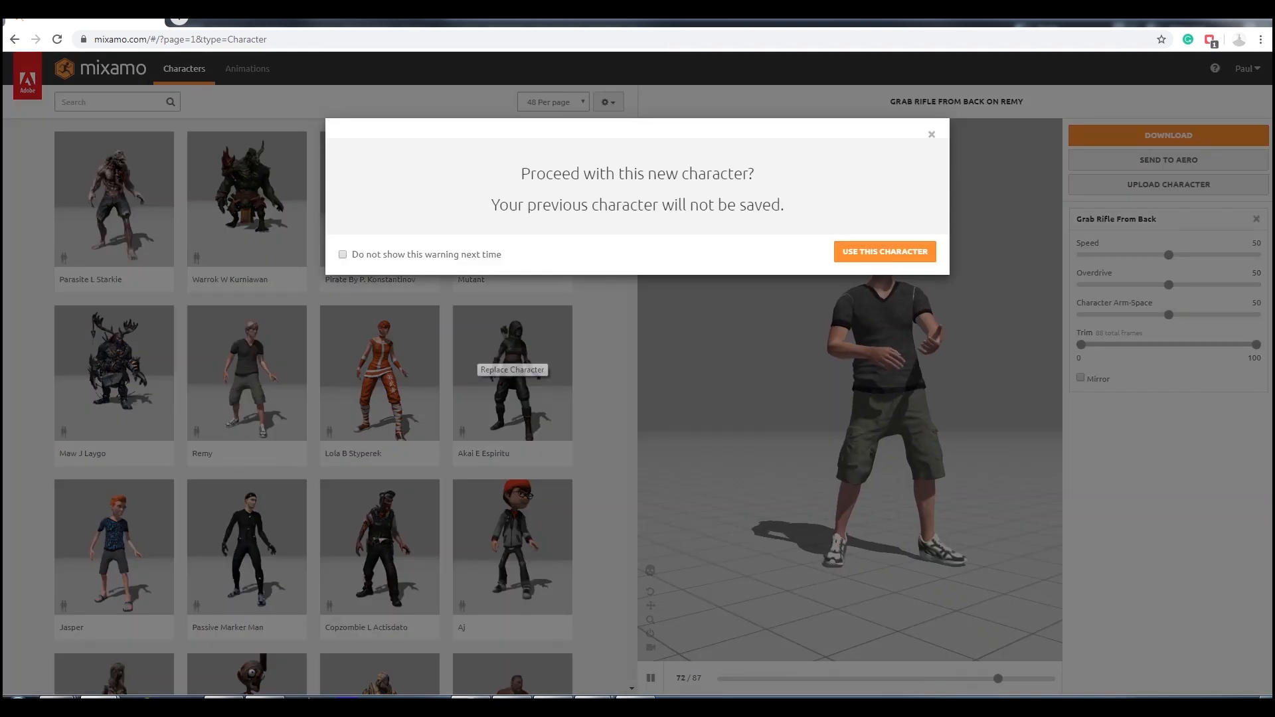
click(883, 251)
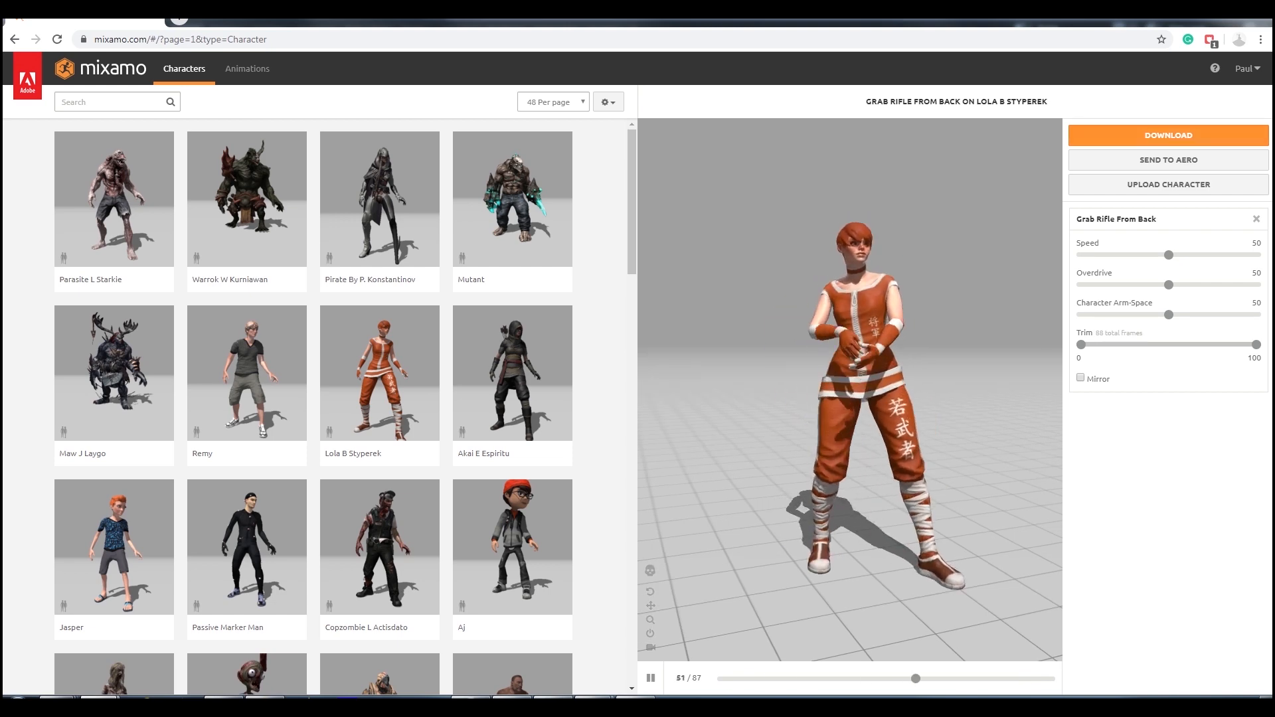
click(1167, 135)
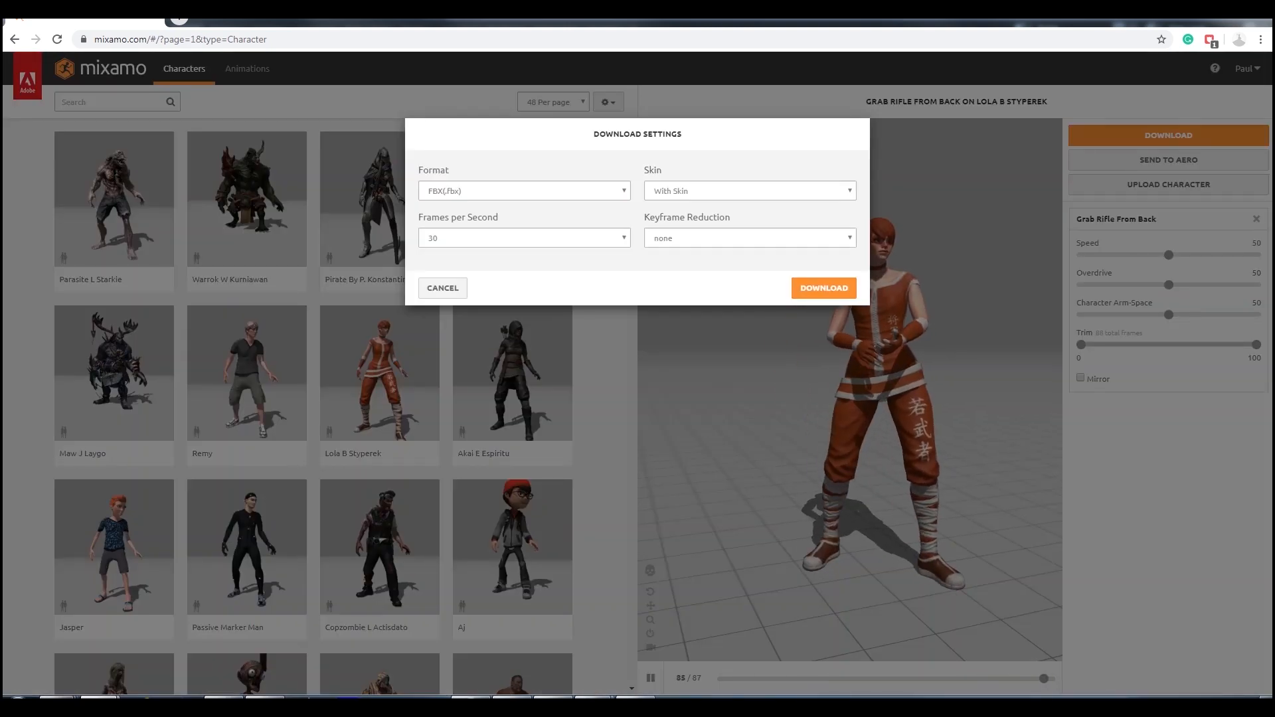
click(822, 287)
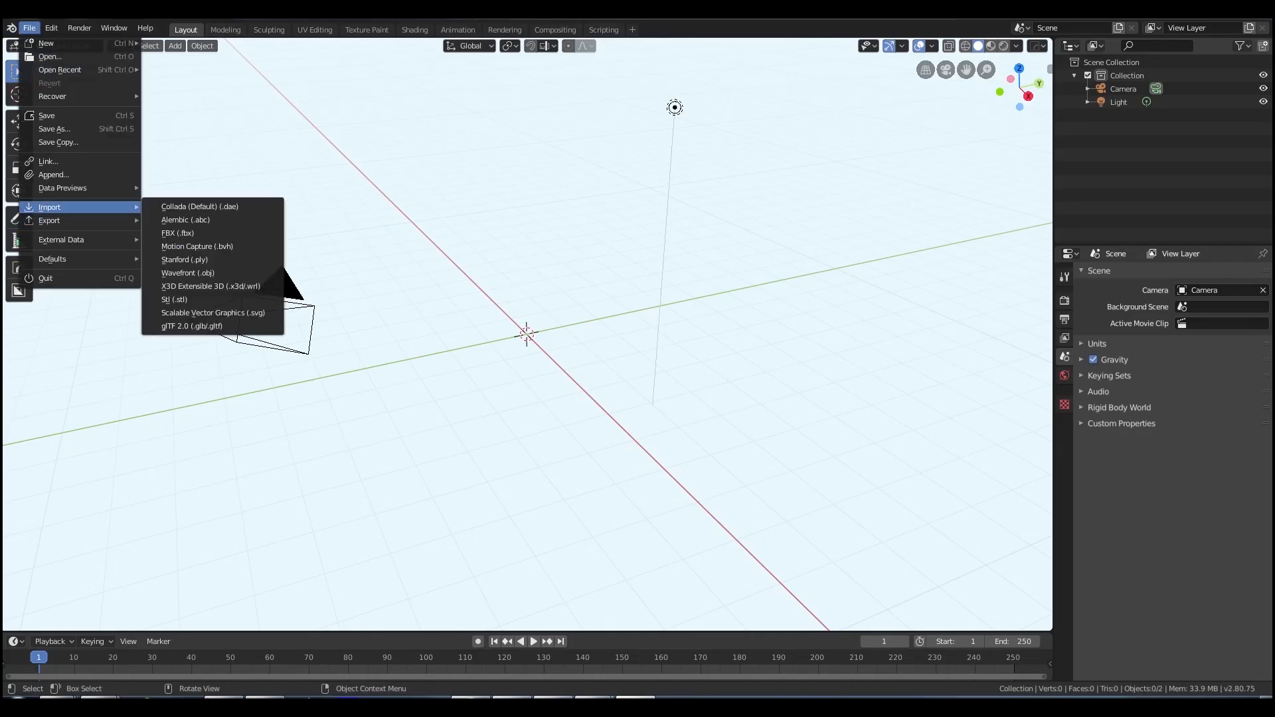
mouse_move(177, 233)
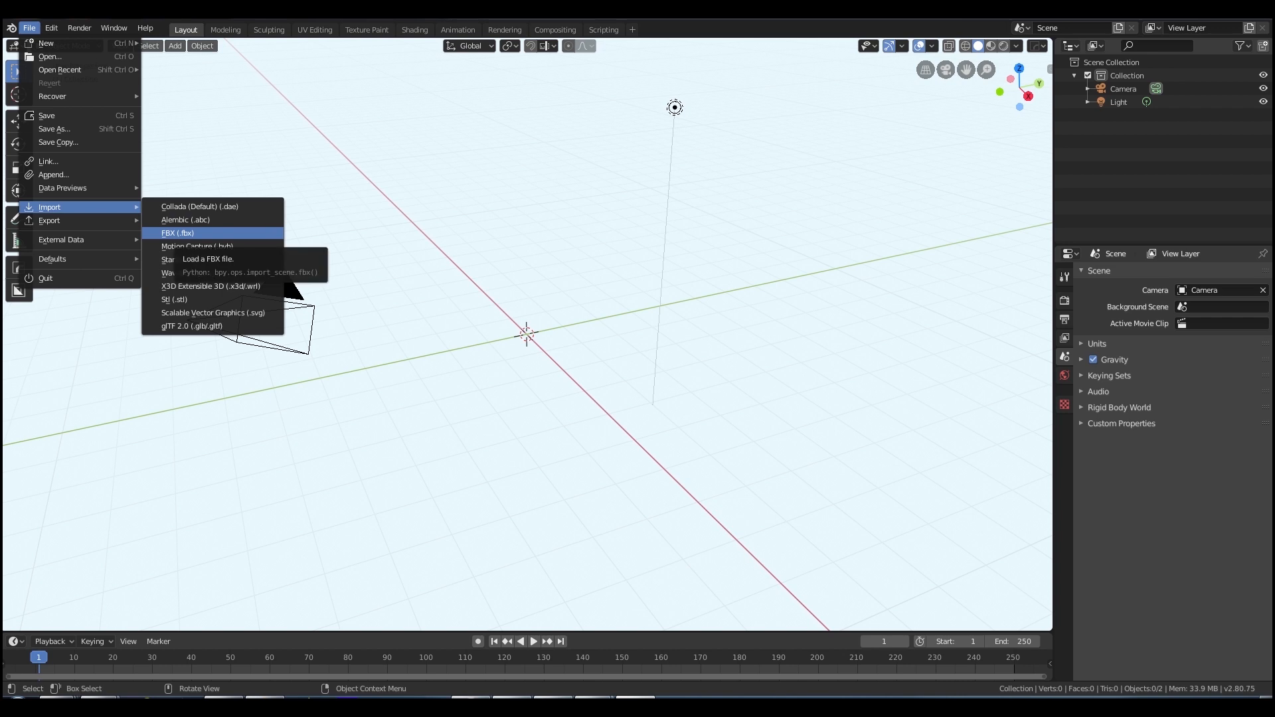
Import Run Forward.fbx from the Mixamo downloads folder as an FBX file
click(177, 233)
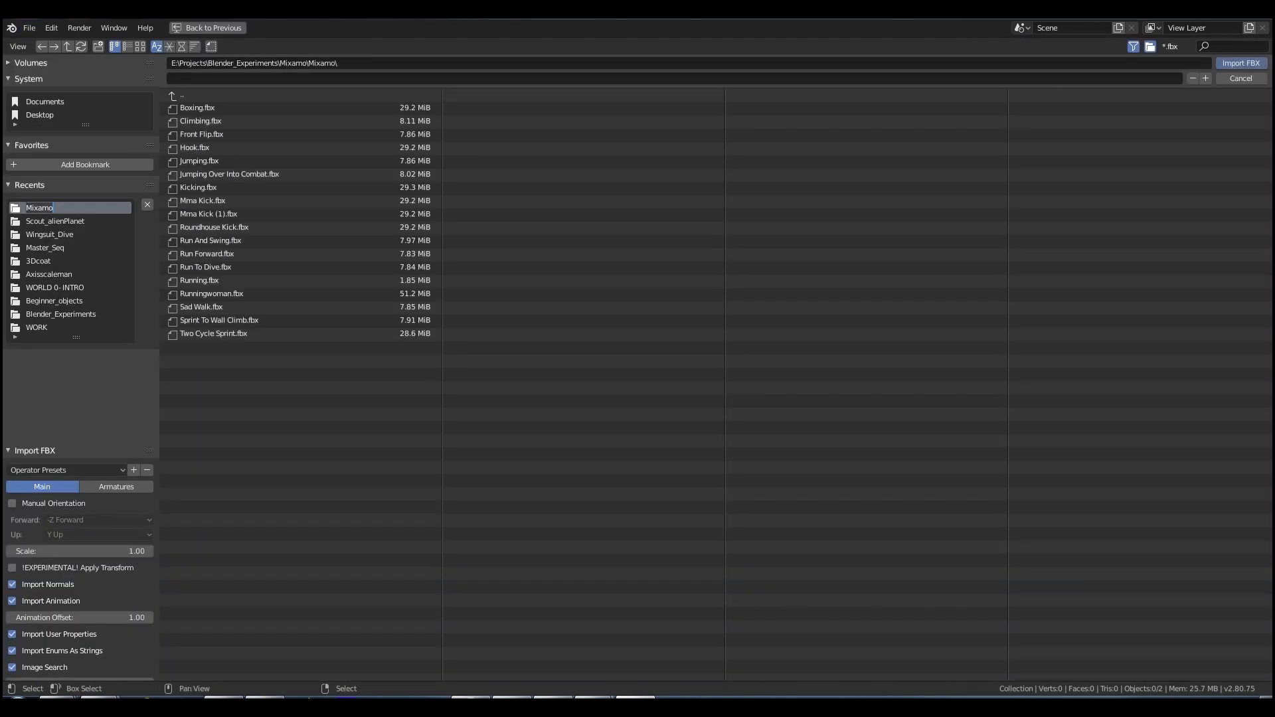
click(208, 253)
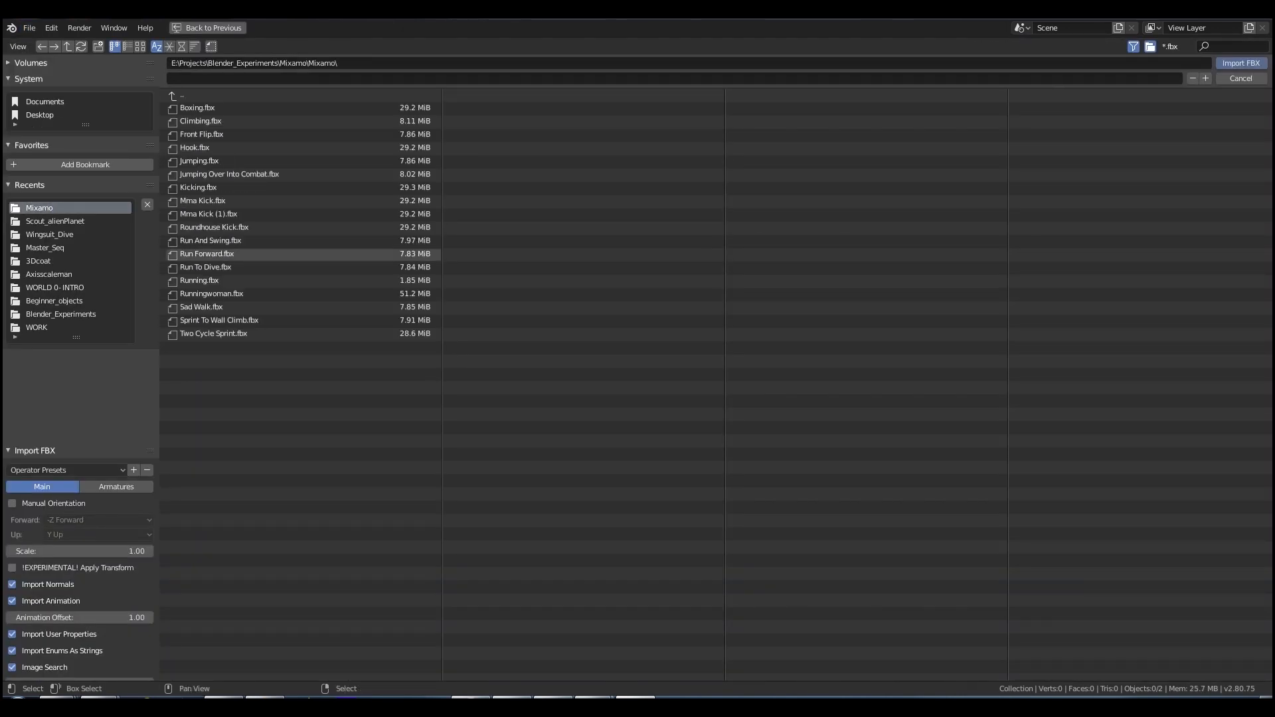
click(1240, 62)
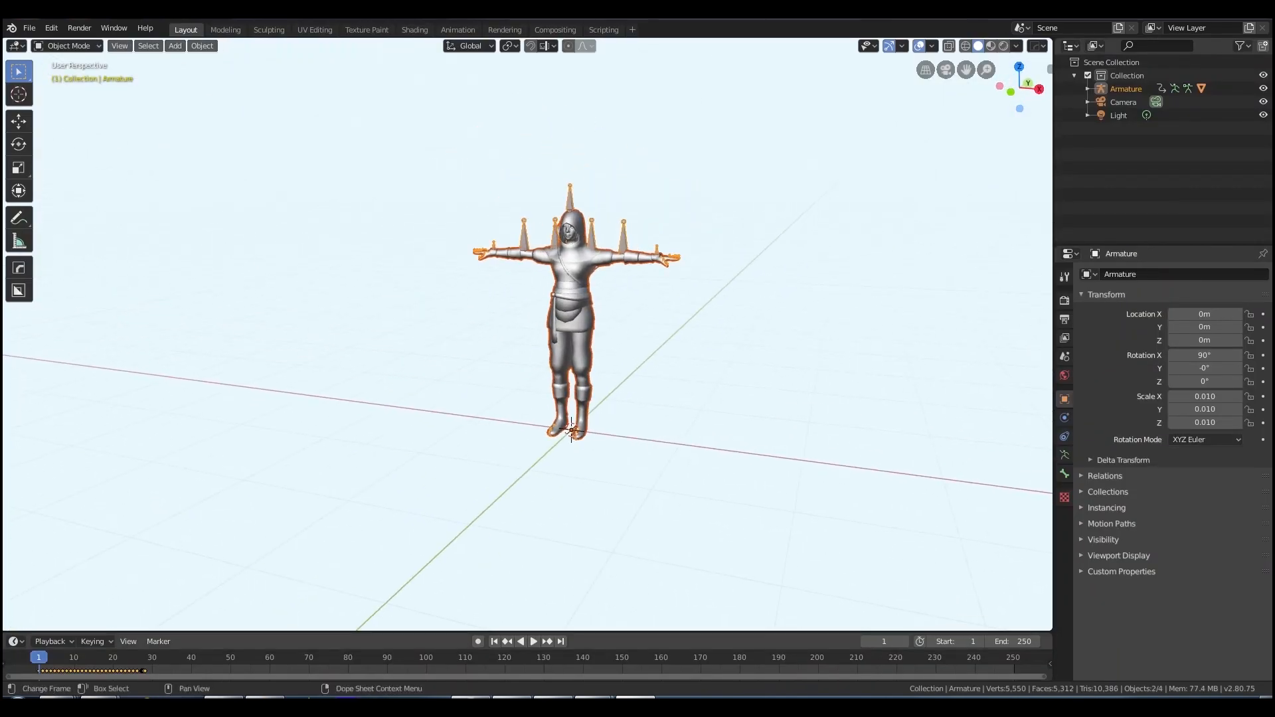
Play the imported Mixamo rig's run cycle animation
click(521, 641)
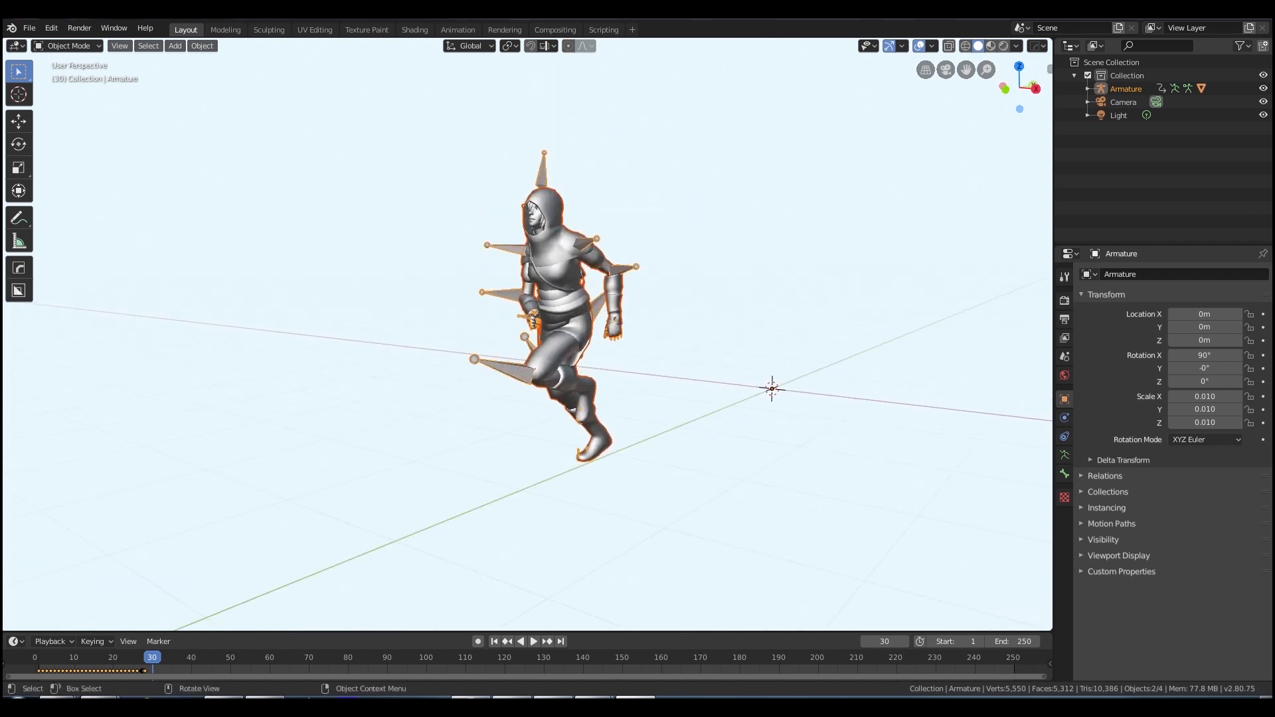
click(532, 641)
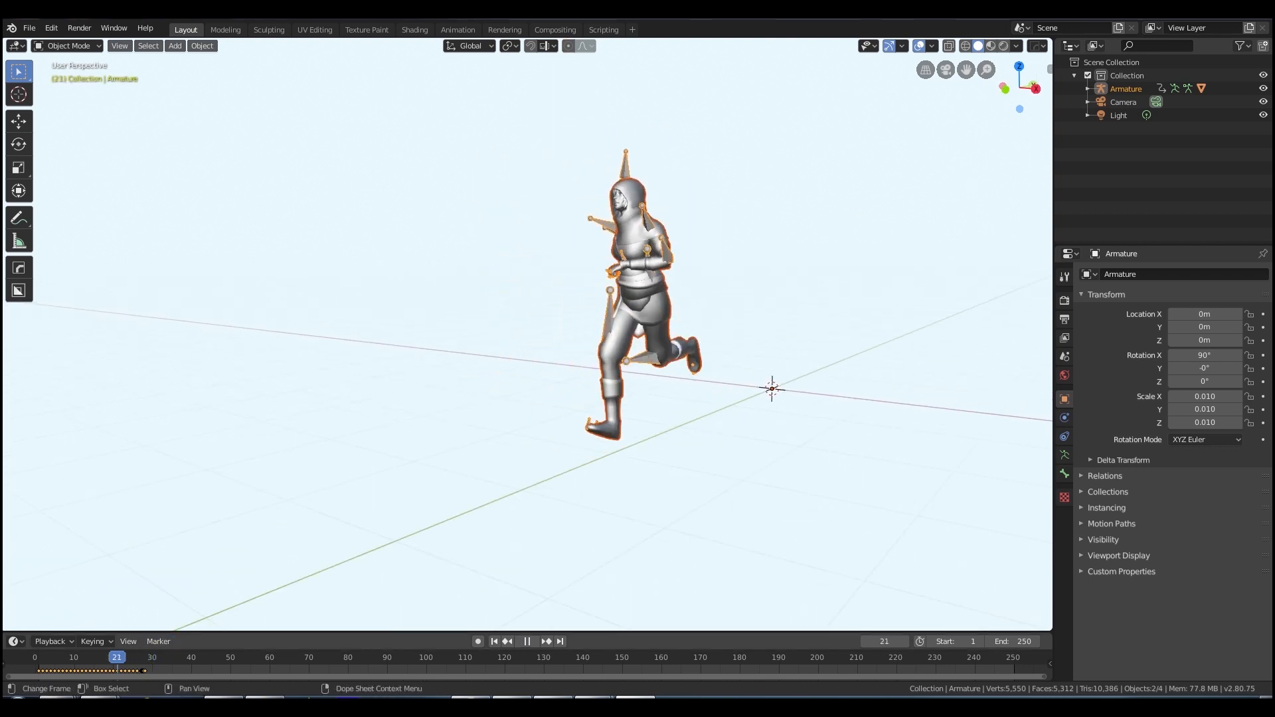
click(156, 657)
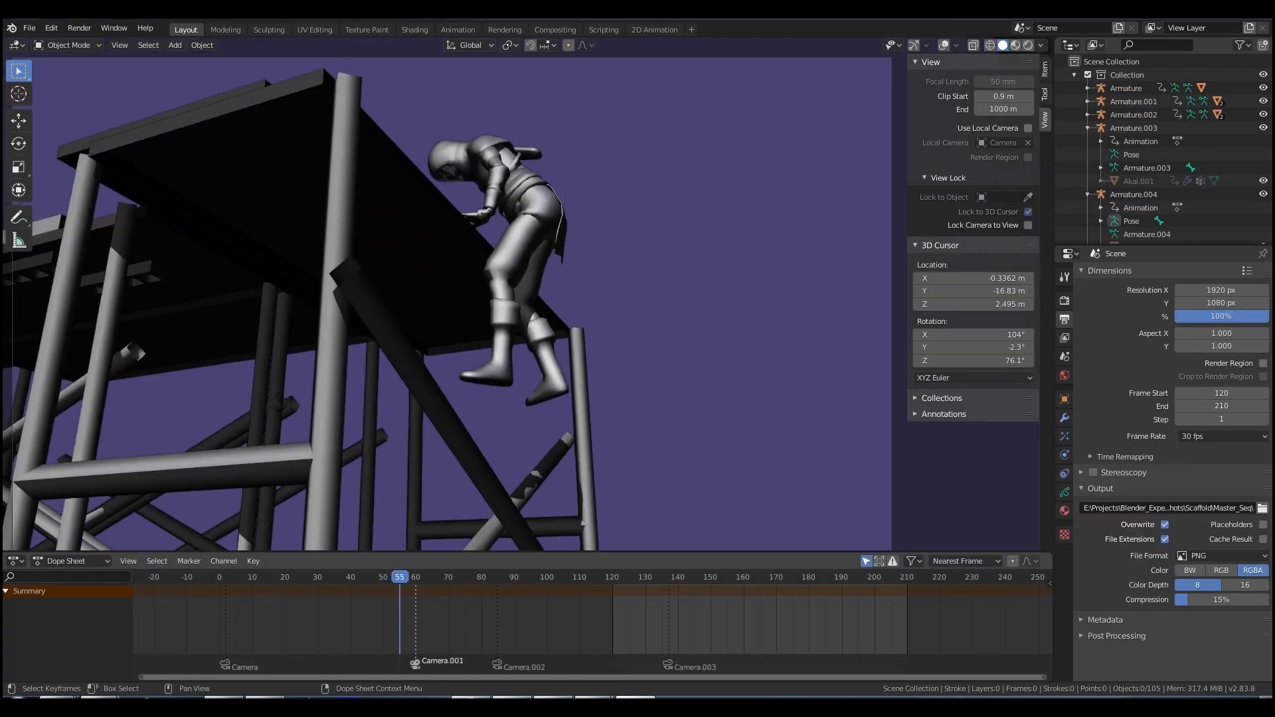
Scrub the scaffold scene's timeline through the leap, climb and early walking shots, ending at frame 30
click(534, 576)
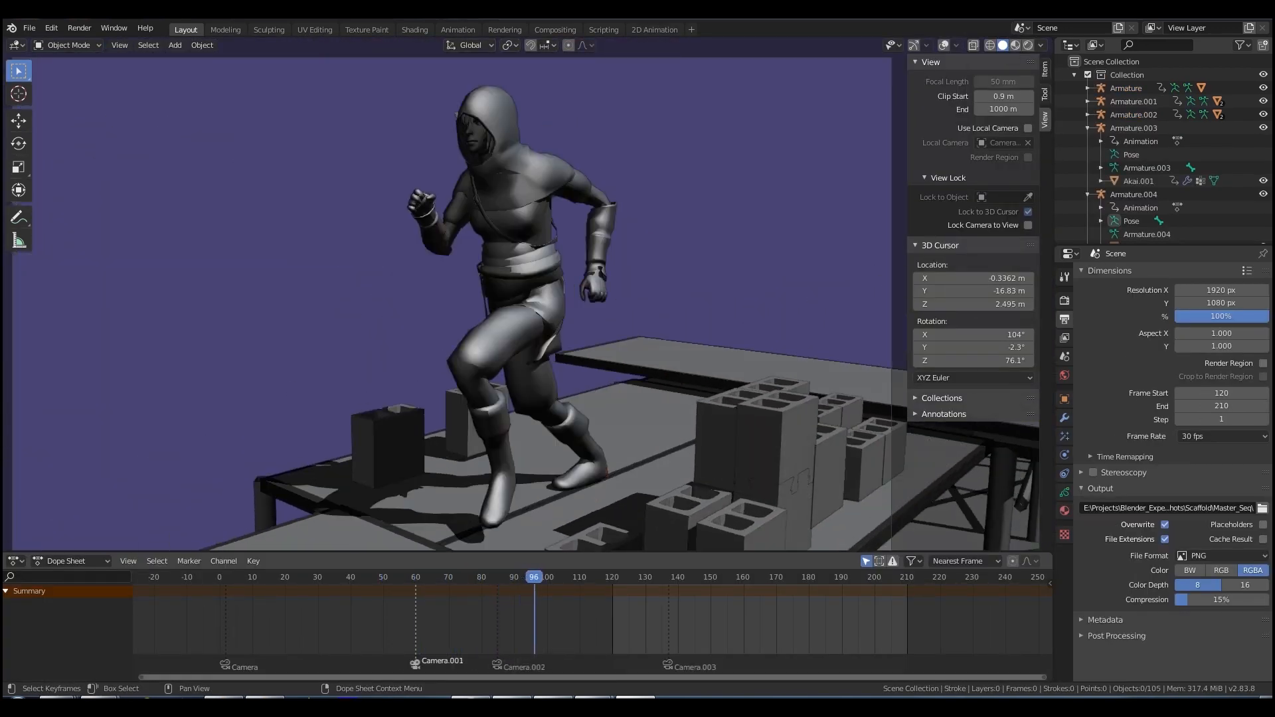
click(615, 577)
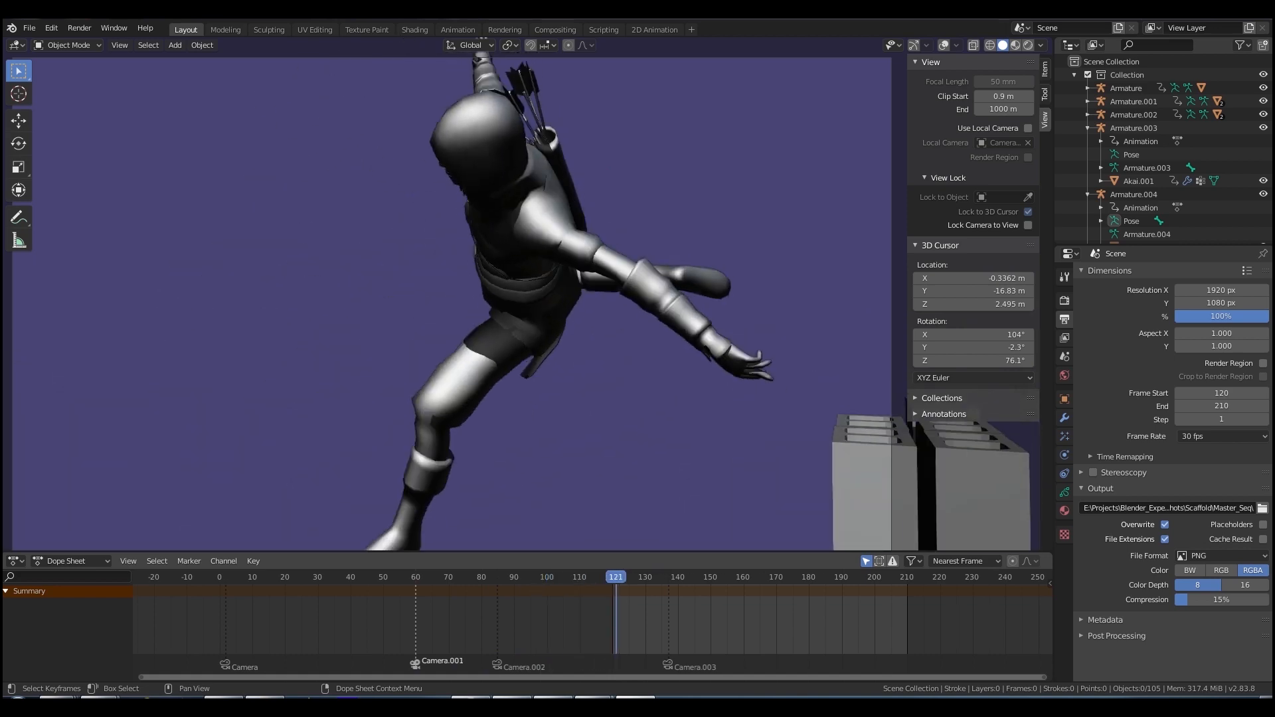
click(336, 576)
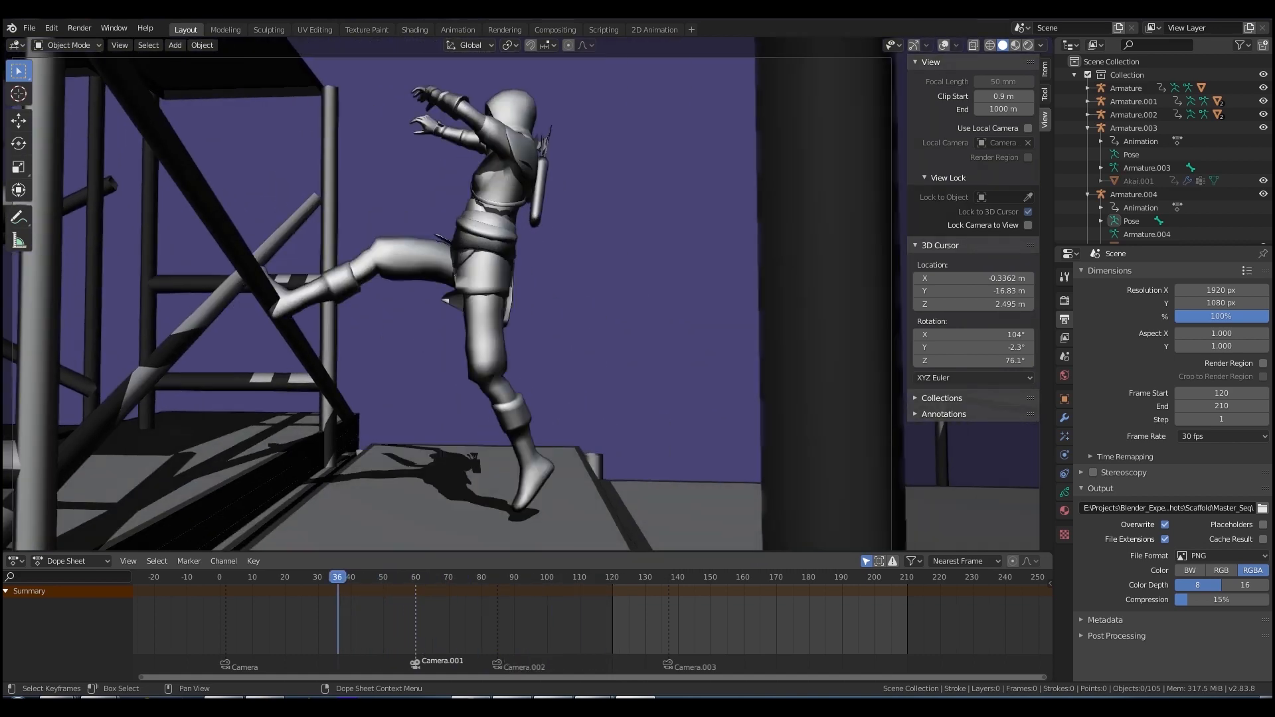
click(279, 576)
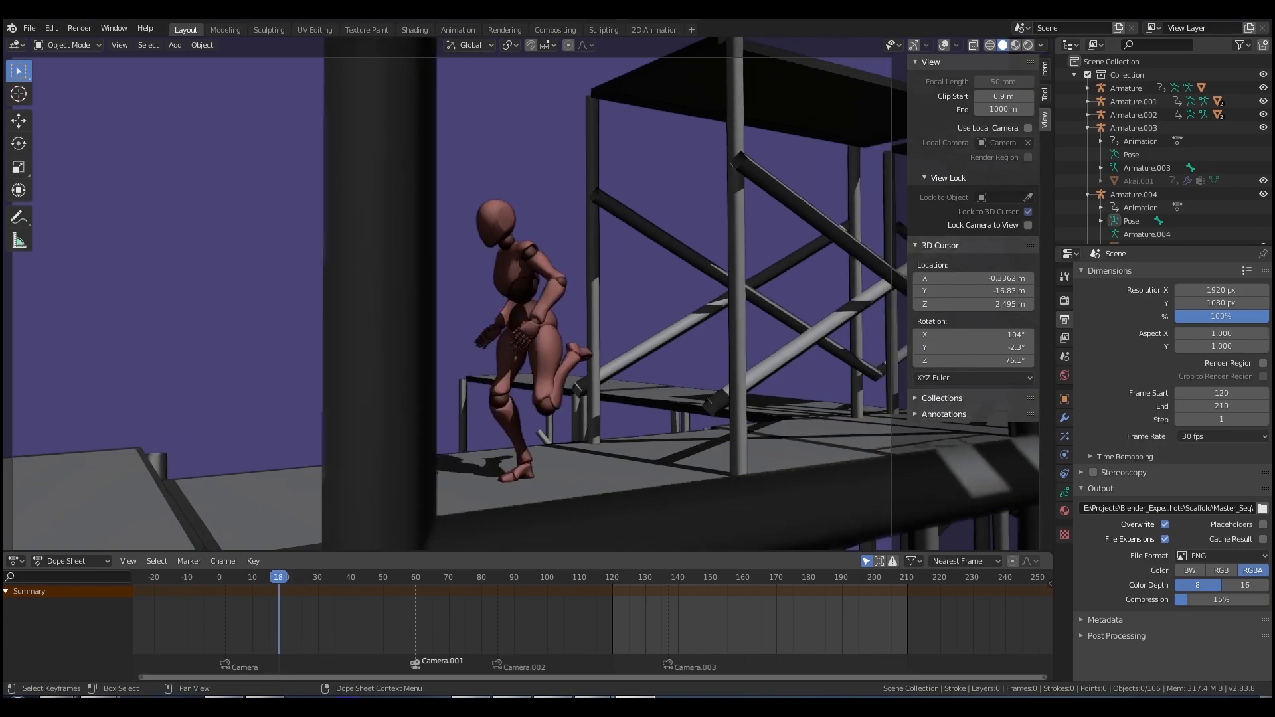
click(314, 577)
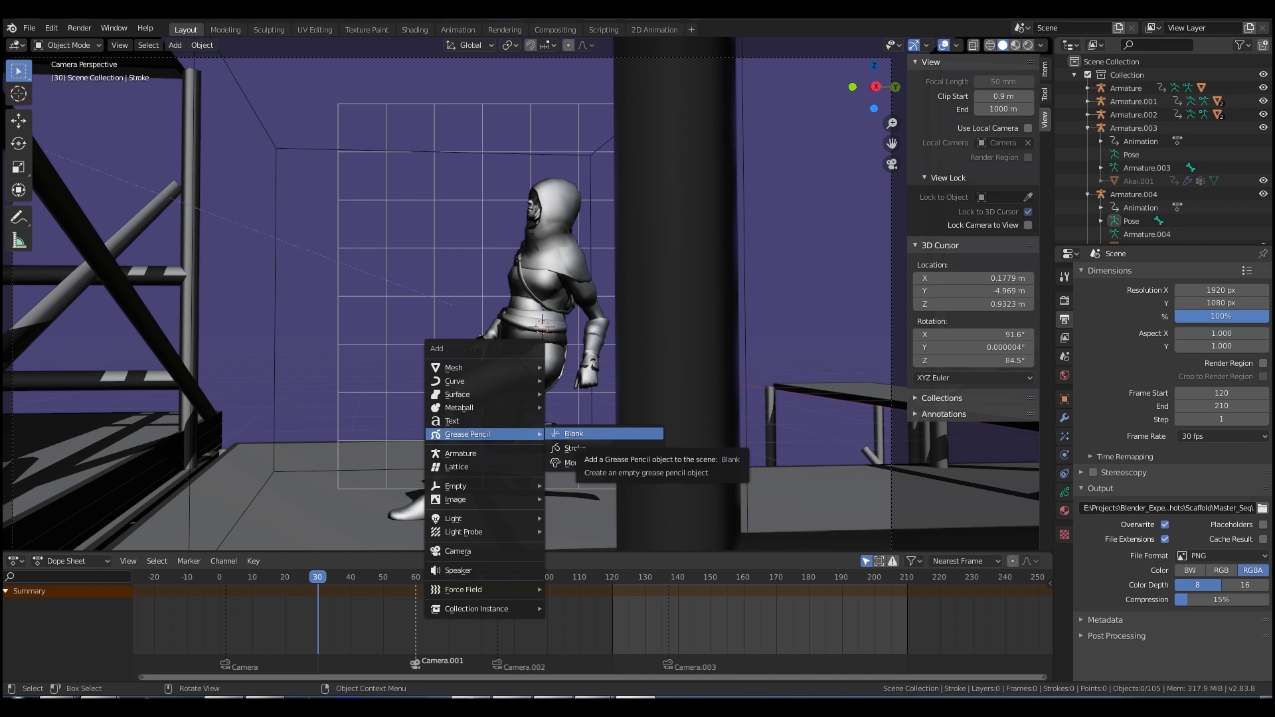
Add a blank grease pencil object and start sketching strokes over the crouching character
click(573, 434)
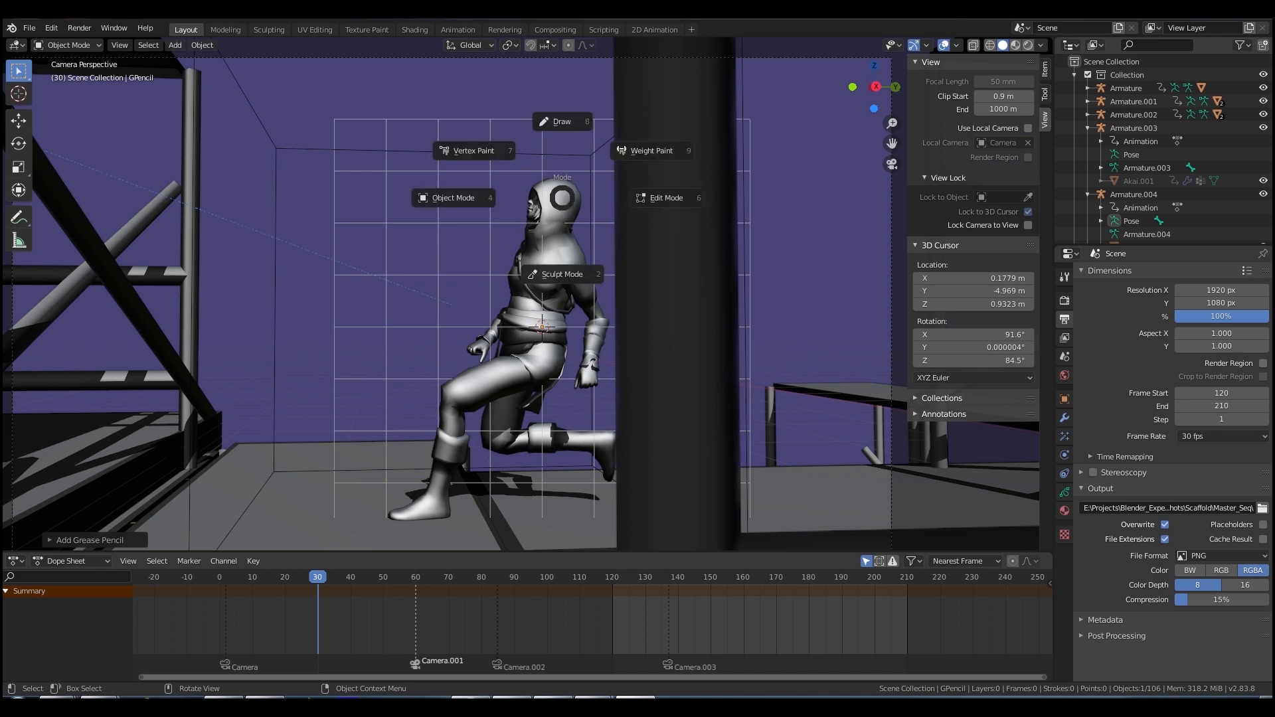
click(561, 120)
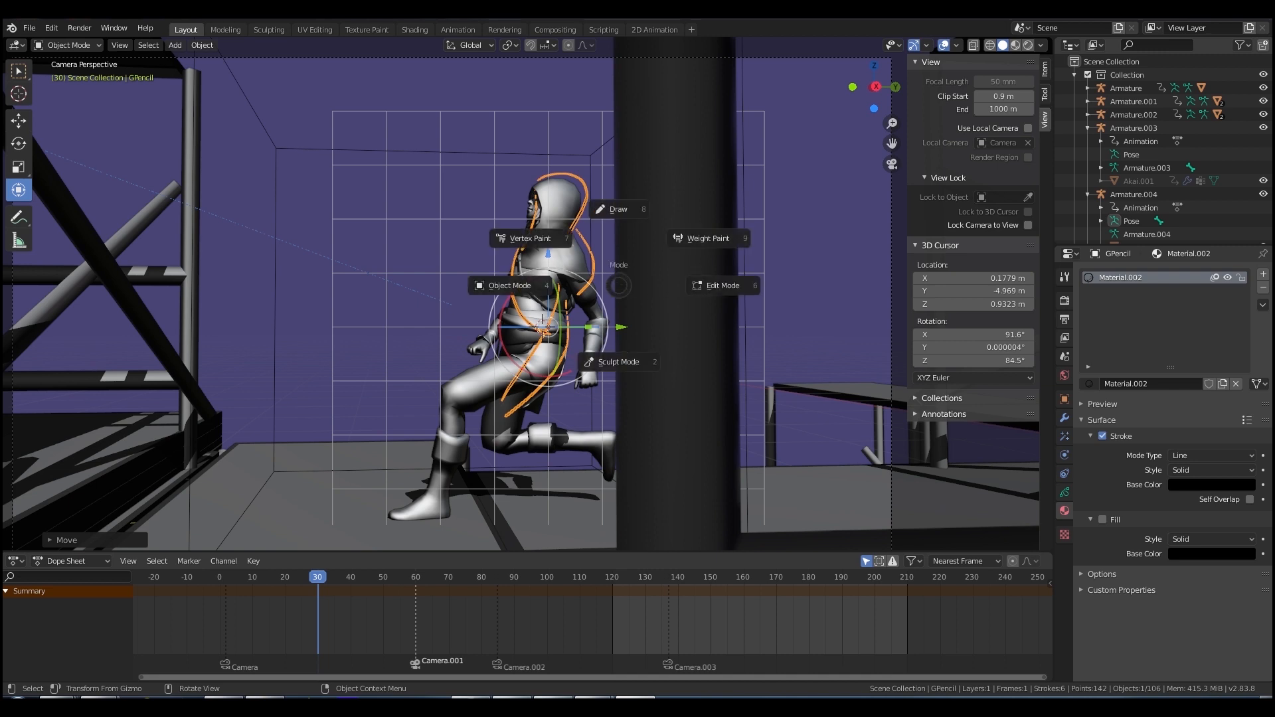
Select stroke drawing, open Viewport Overlays, and switch to the 2D Animation workspace
click(618, 209)
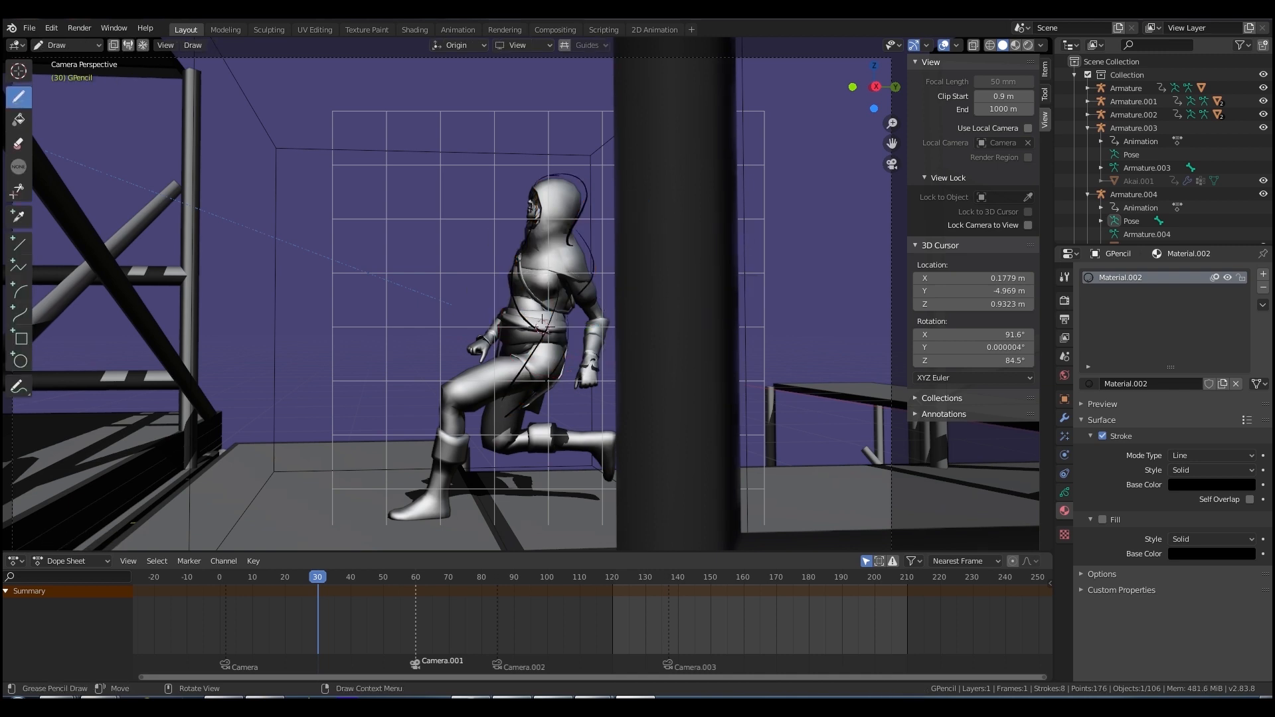
click(957, 44)
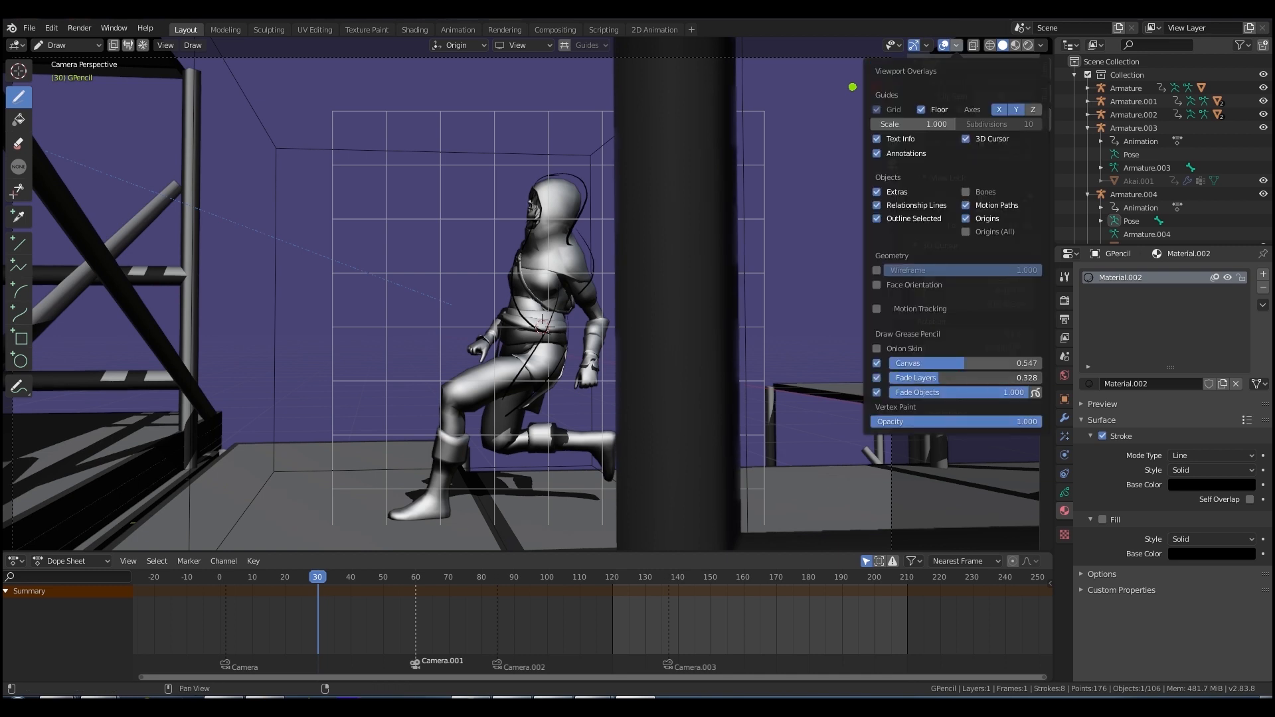
click(653, 29)
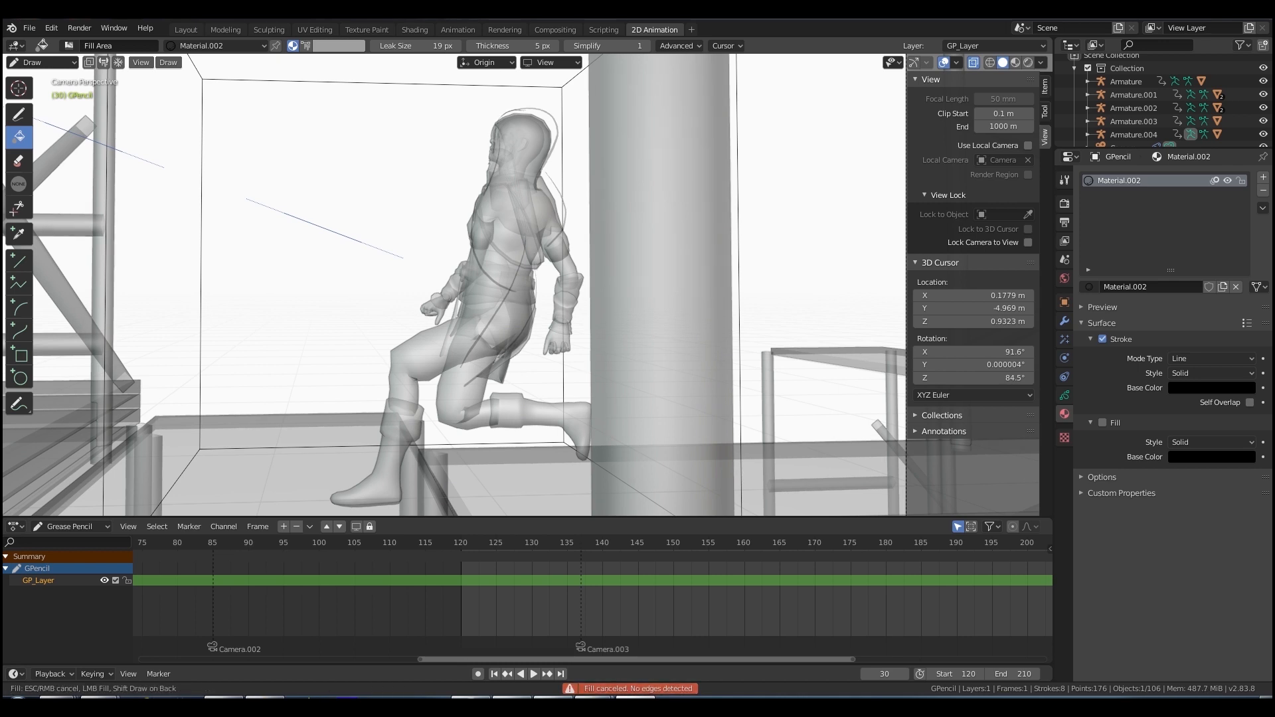
Set the viewport to solid grey shading so the character can be traced in black ink
click(1015, 63)
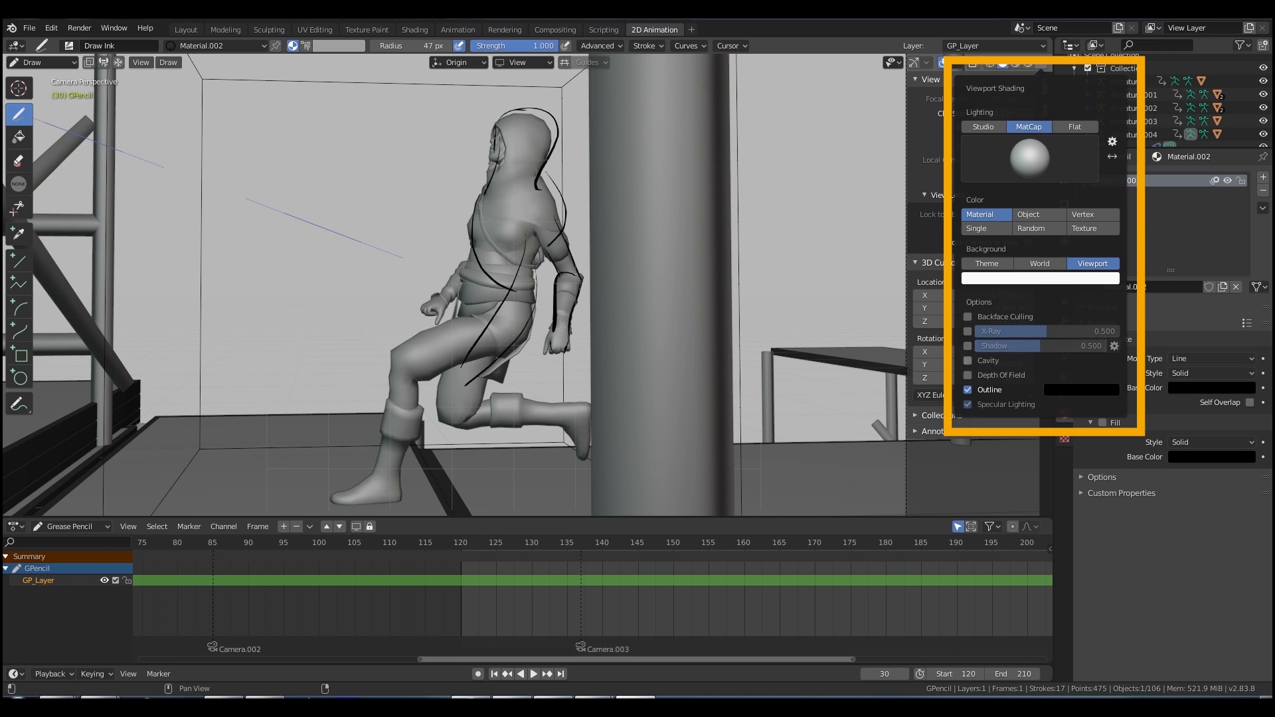
click(945, 62)
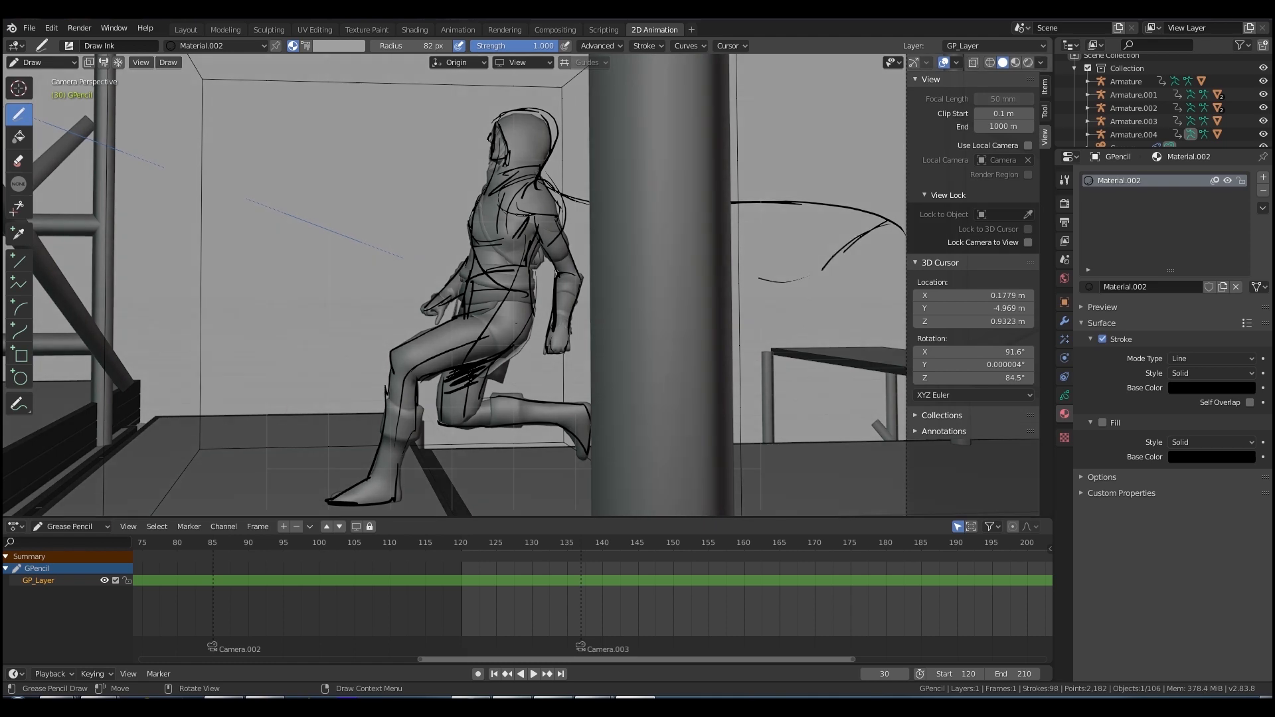
Trace new poses at frames 35 and 30, then return to Object Mode and check the timeline
drag(740, 276, 813, 293)
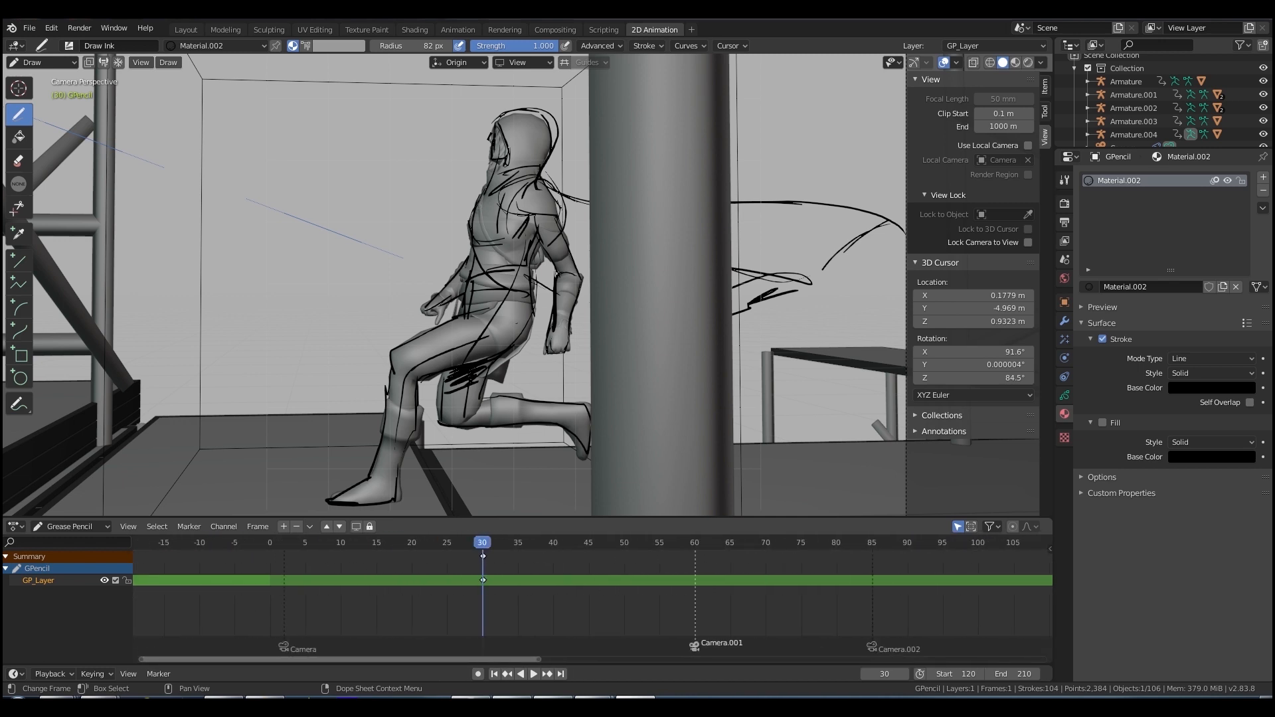
click(517, 543)
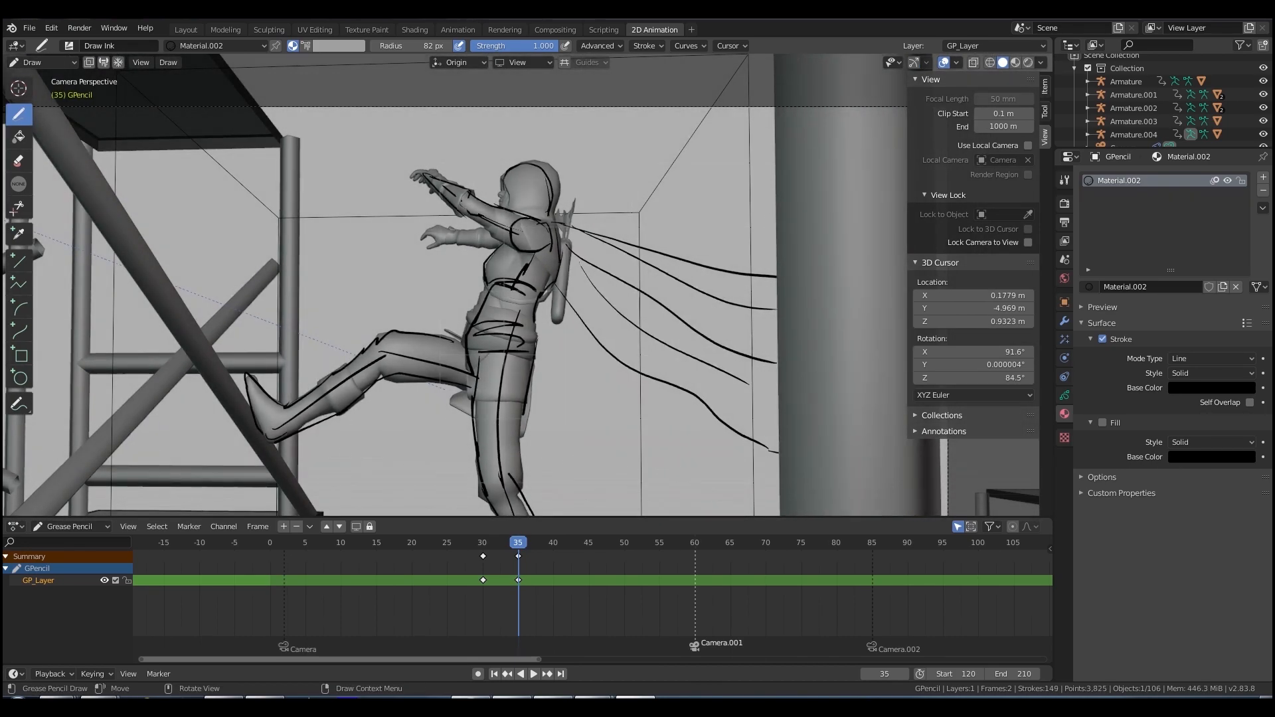
click(481, 543)
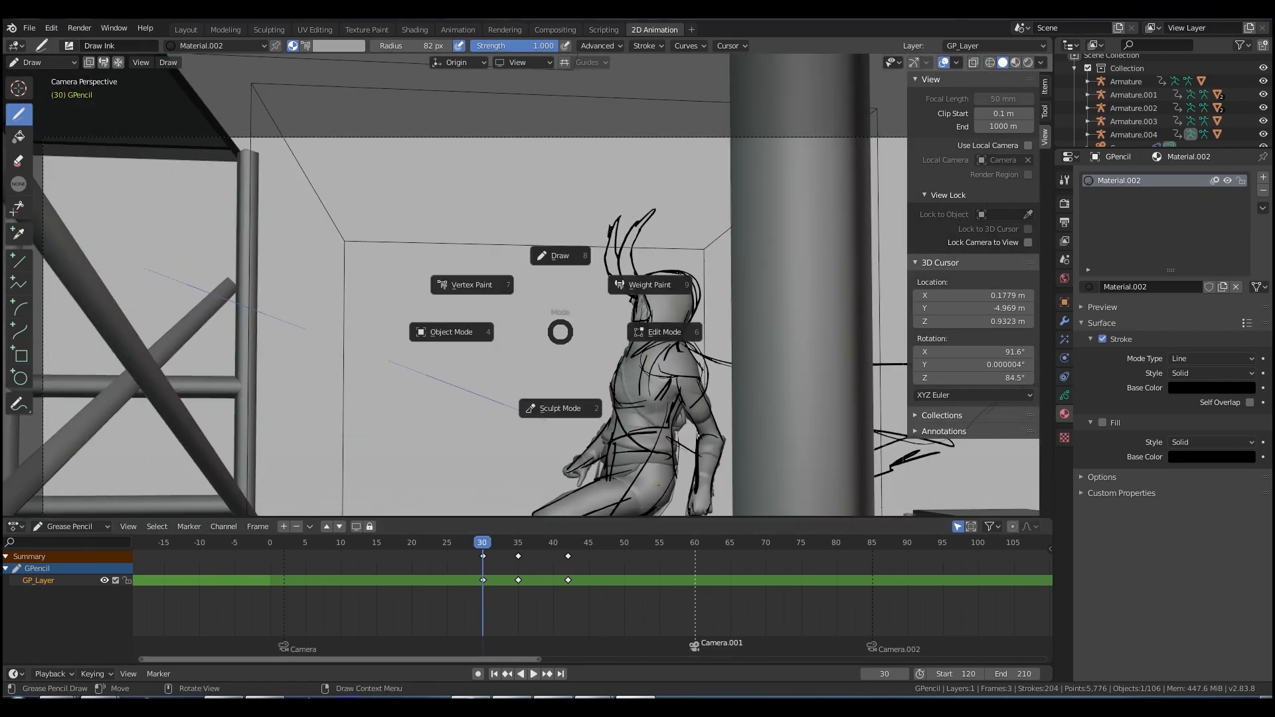
click(450, 332)
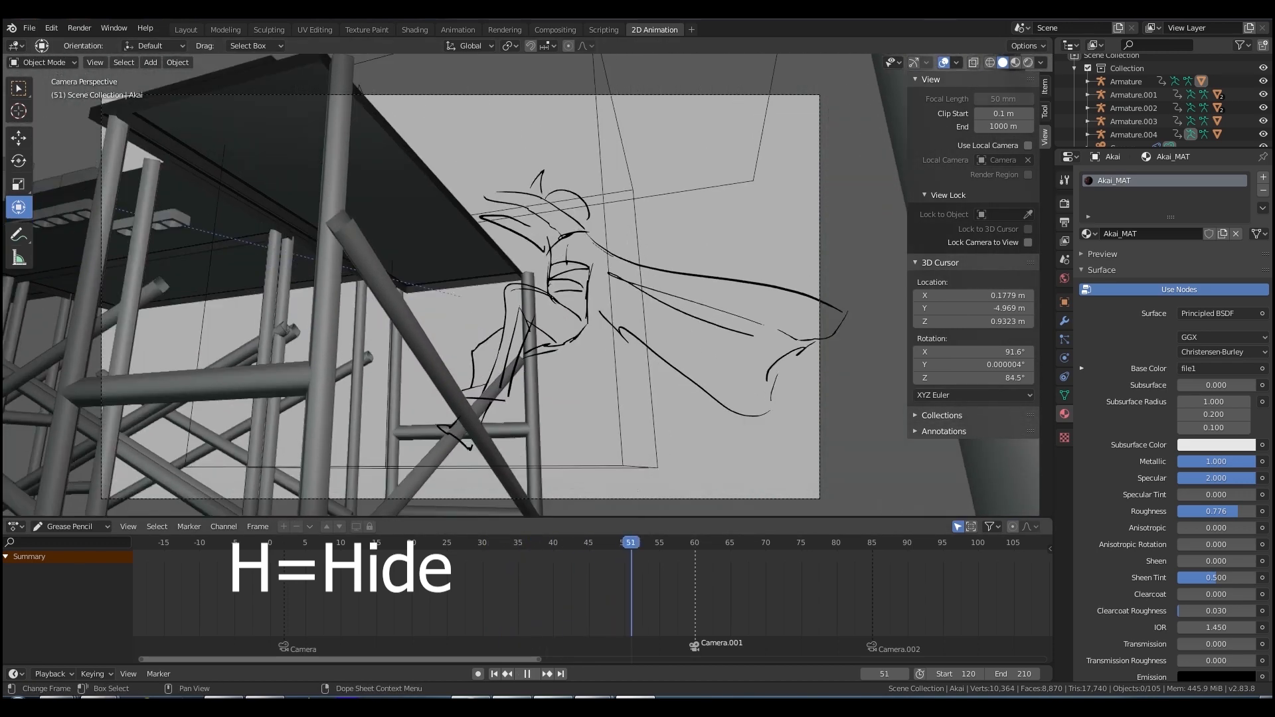
click(489, 542)
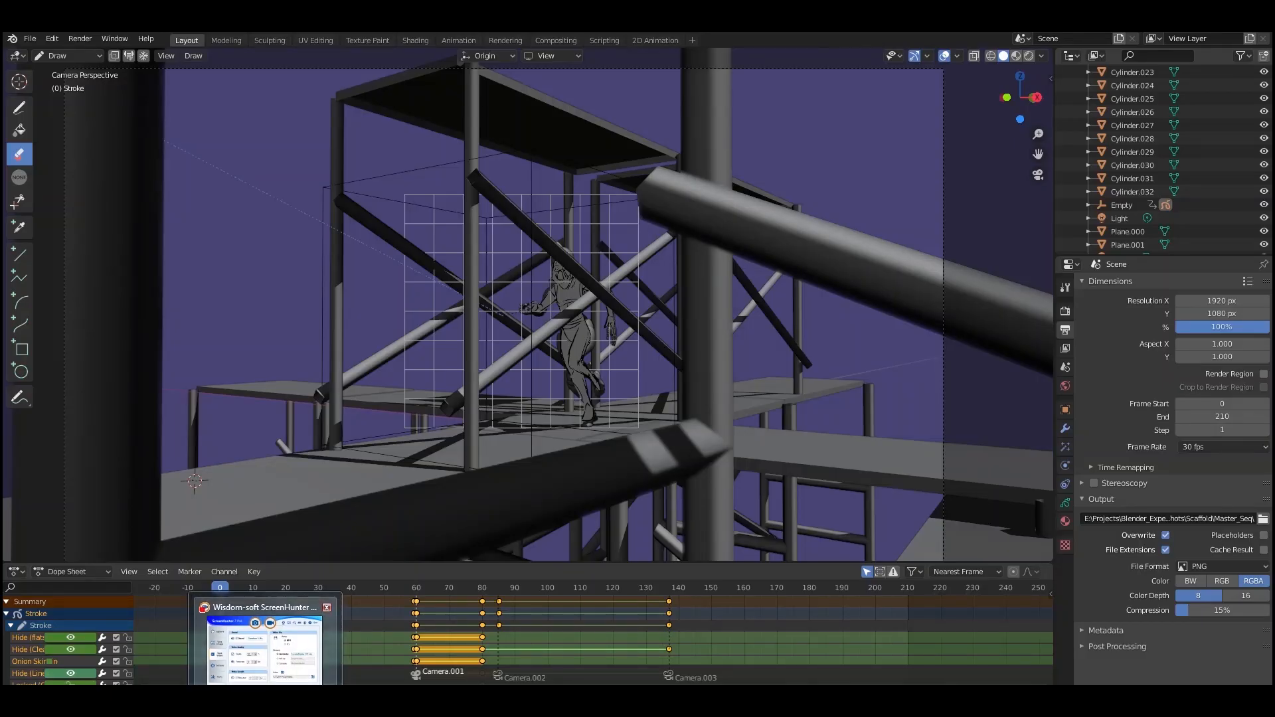
Step through frames 34, 55, 64 and 97 comparing traced strokes with the Mixamo run
click(239, 587)
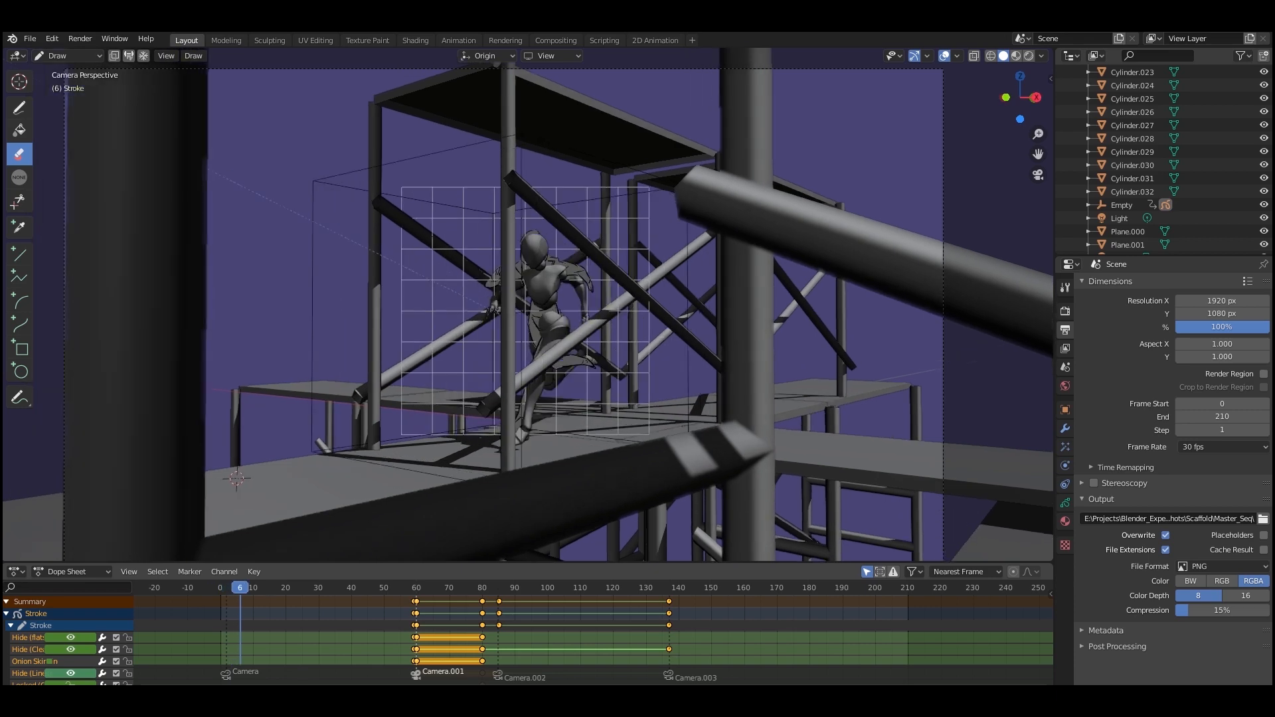
click(283, 586)
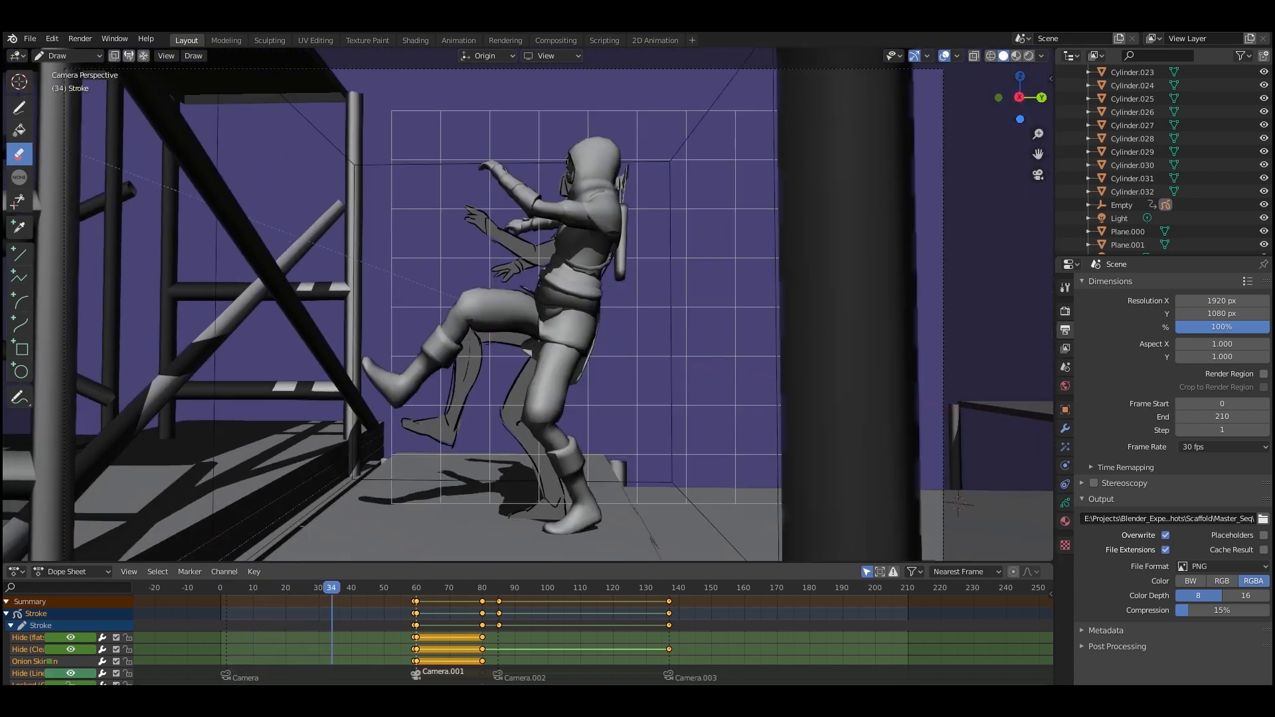
click(399, 587)
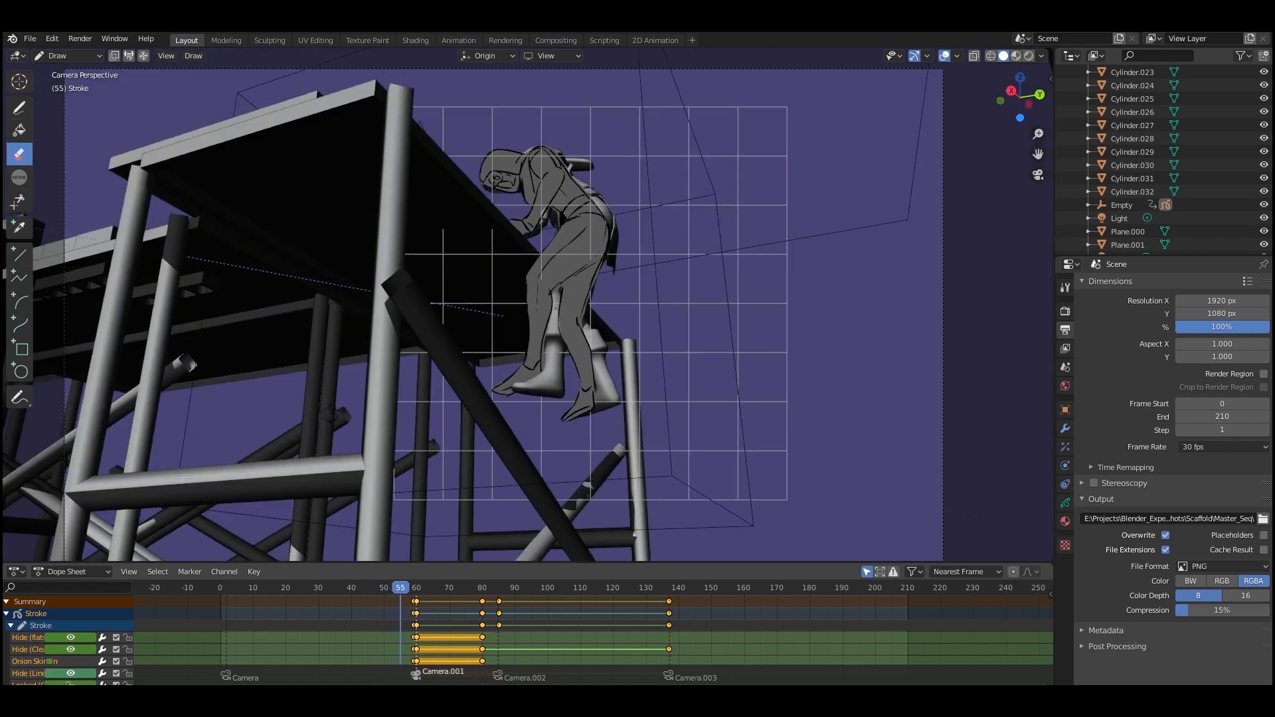
click(429, 587)
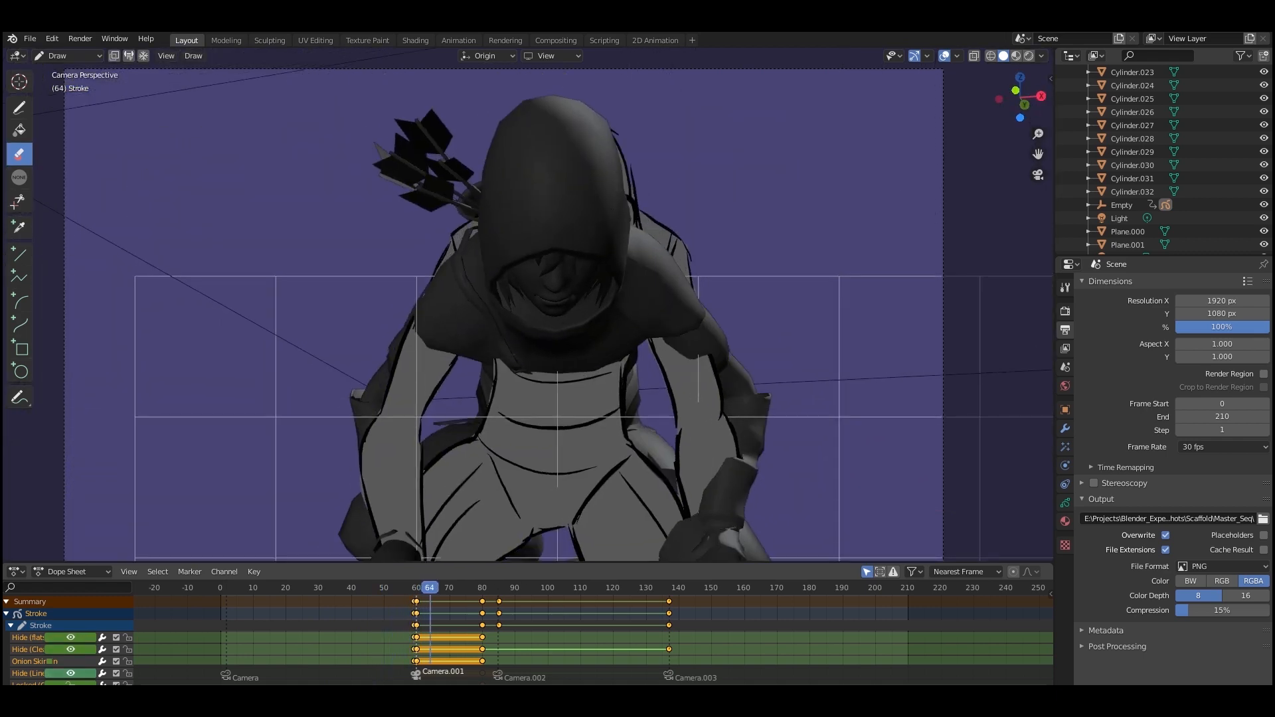
click(495, 586)
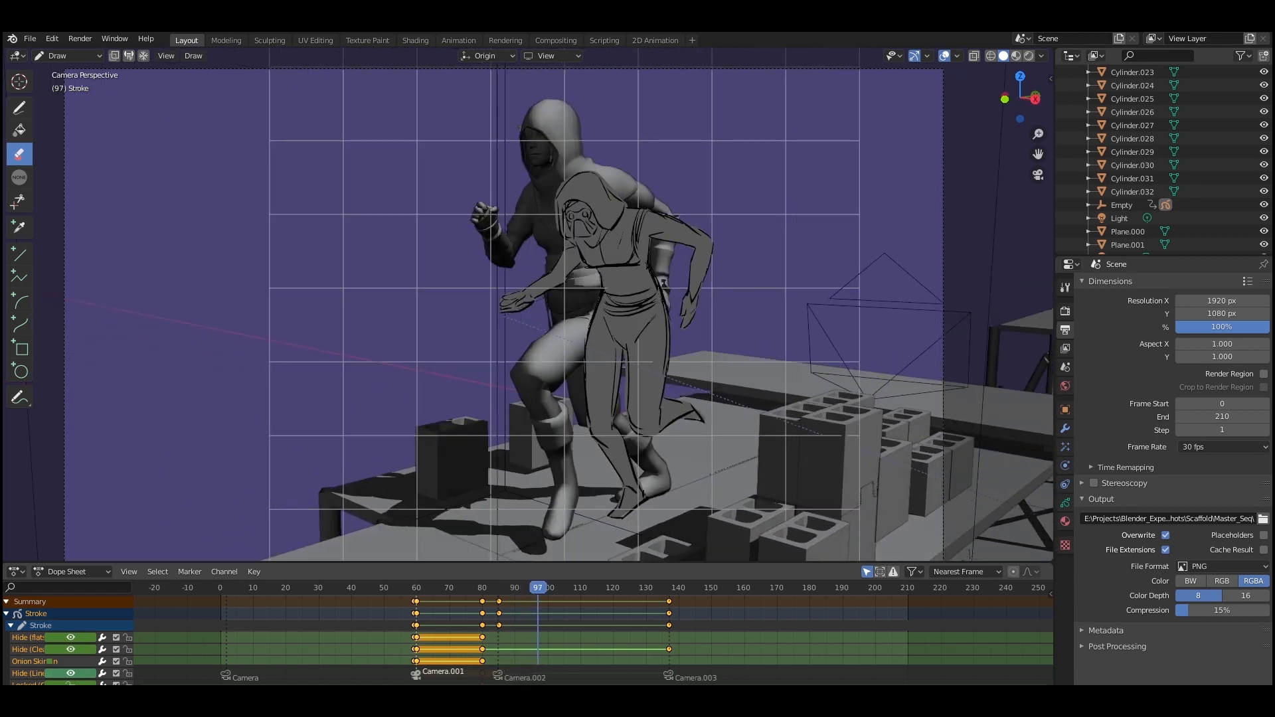
click(594, 587)
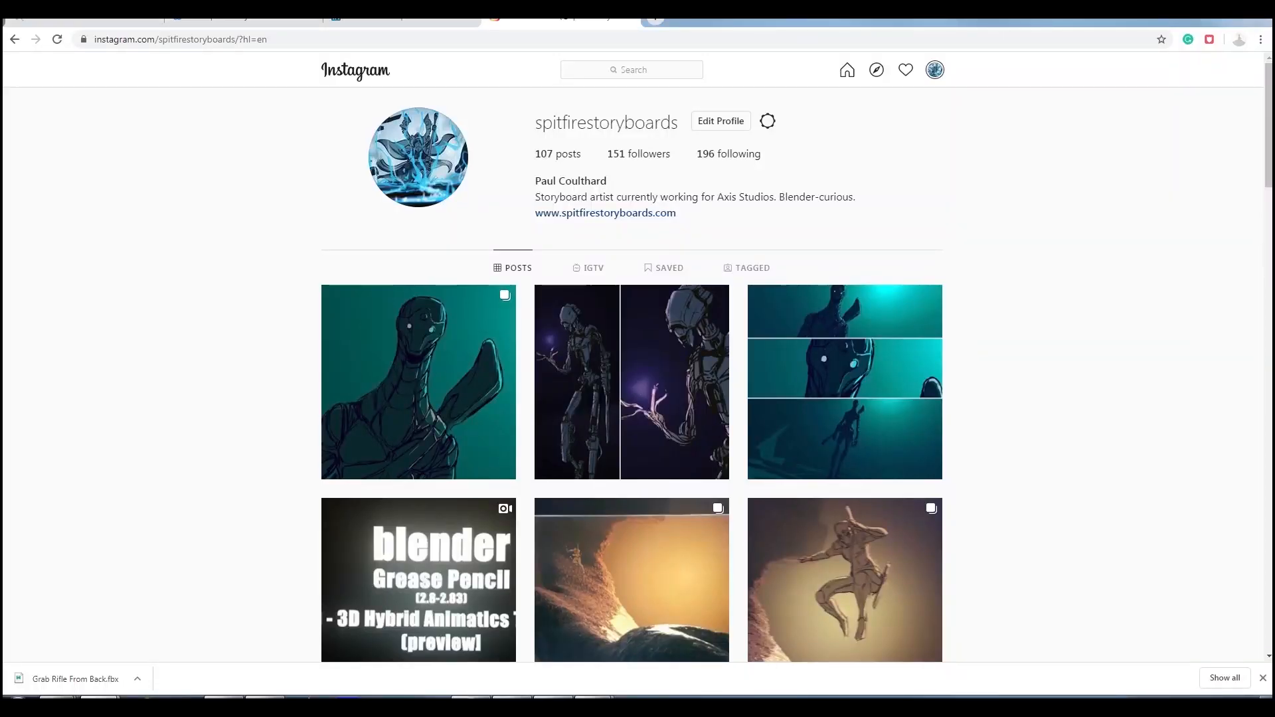
Follow the artist's website link to Vimeo and scroll to the Grease Pencil animatic tutorial
click(605, 212)
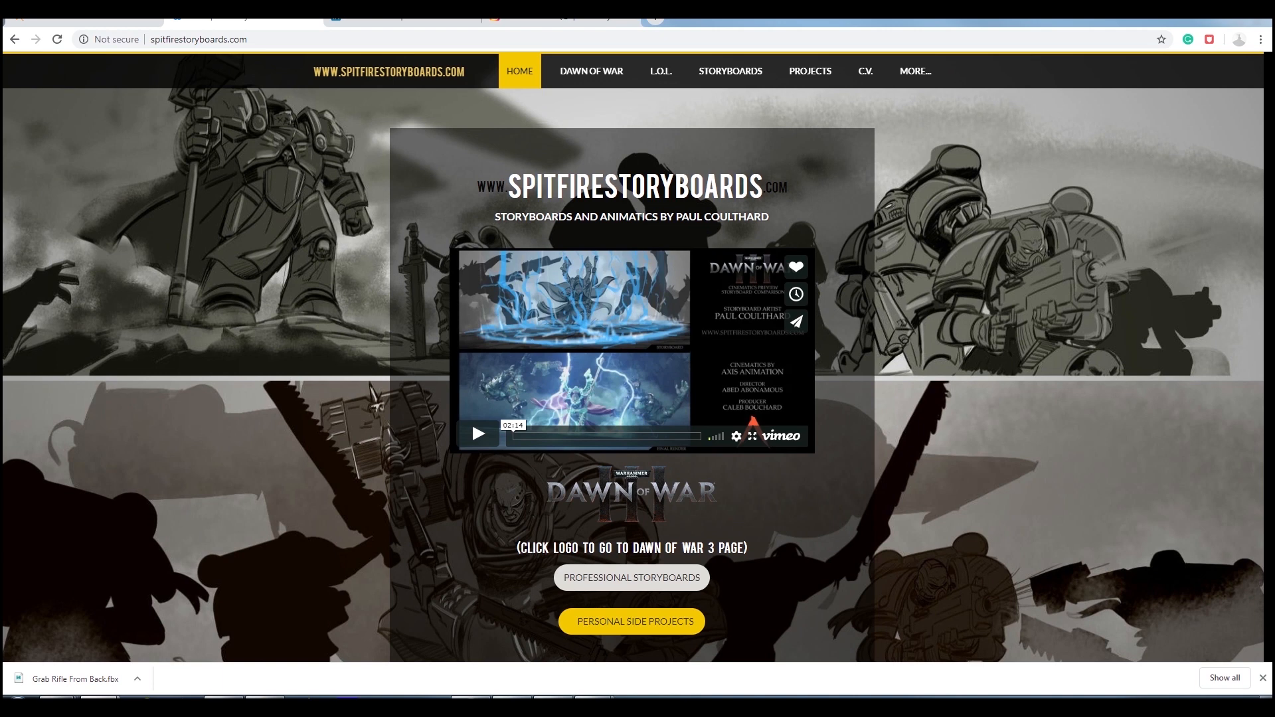
click(478, 433)
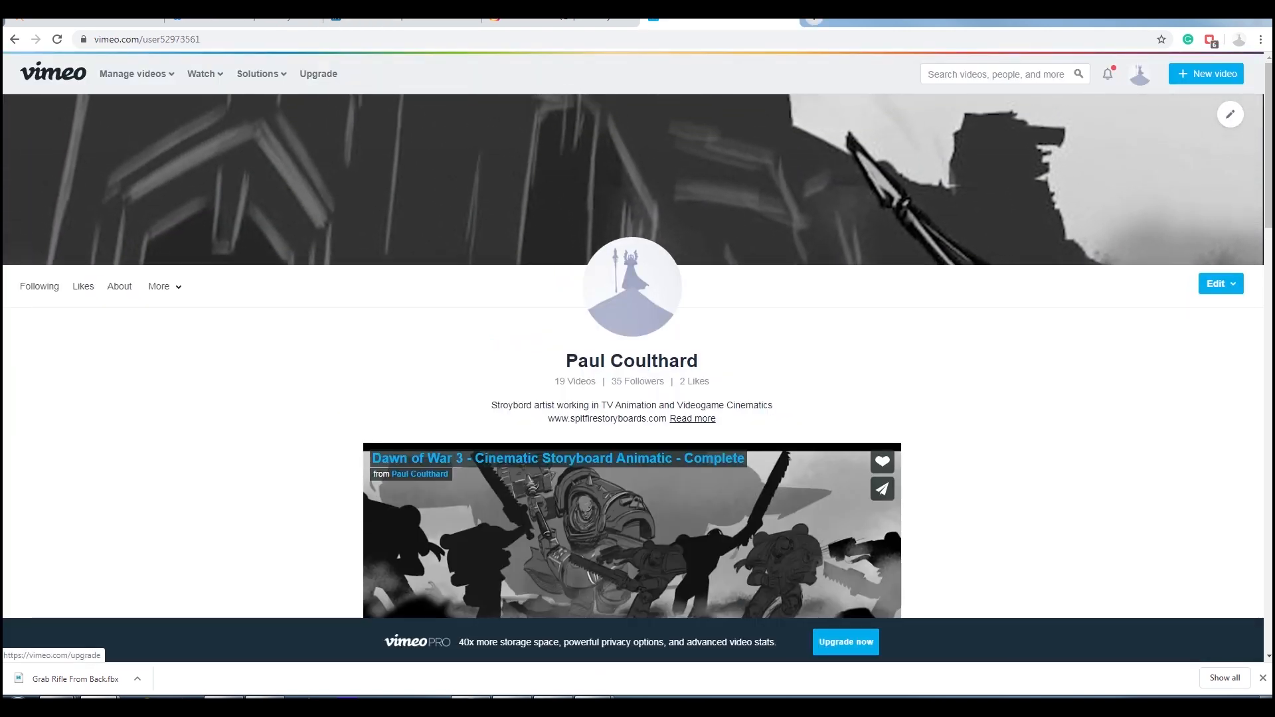
scroll(down, 3)
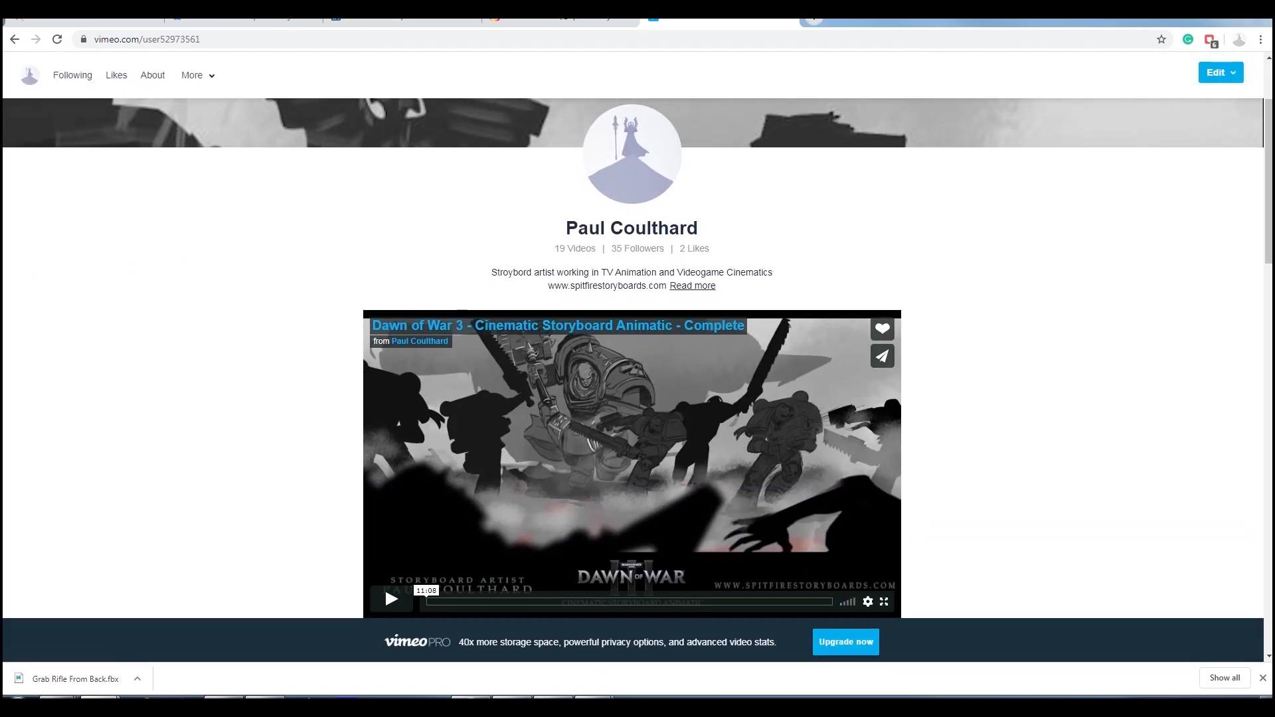
scroll(down, 3)
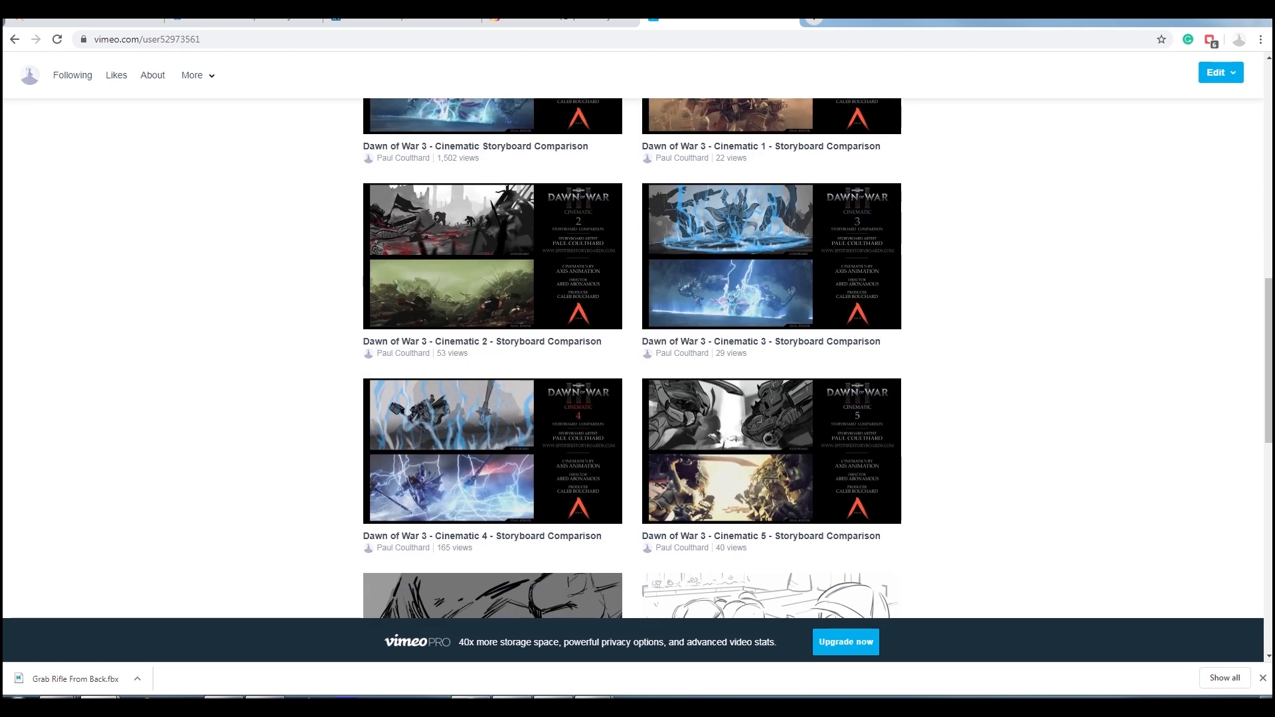
scroll(down, 3)
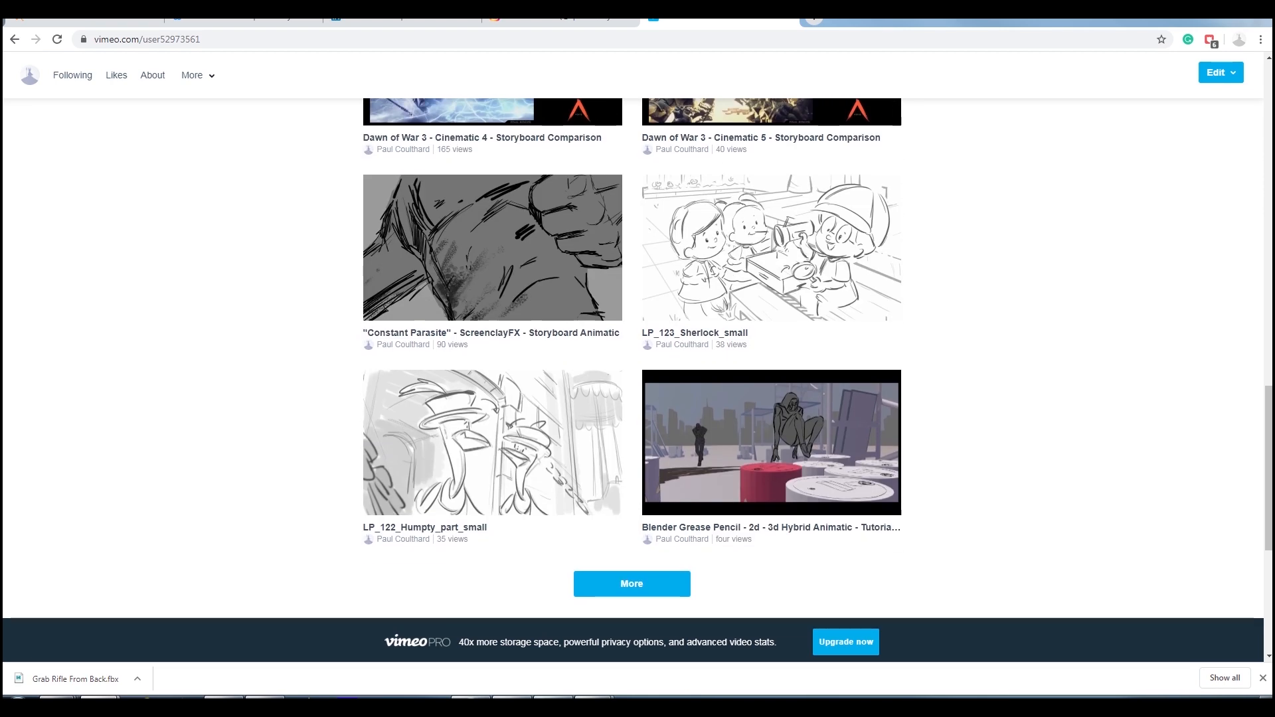